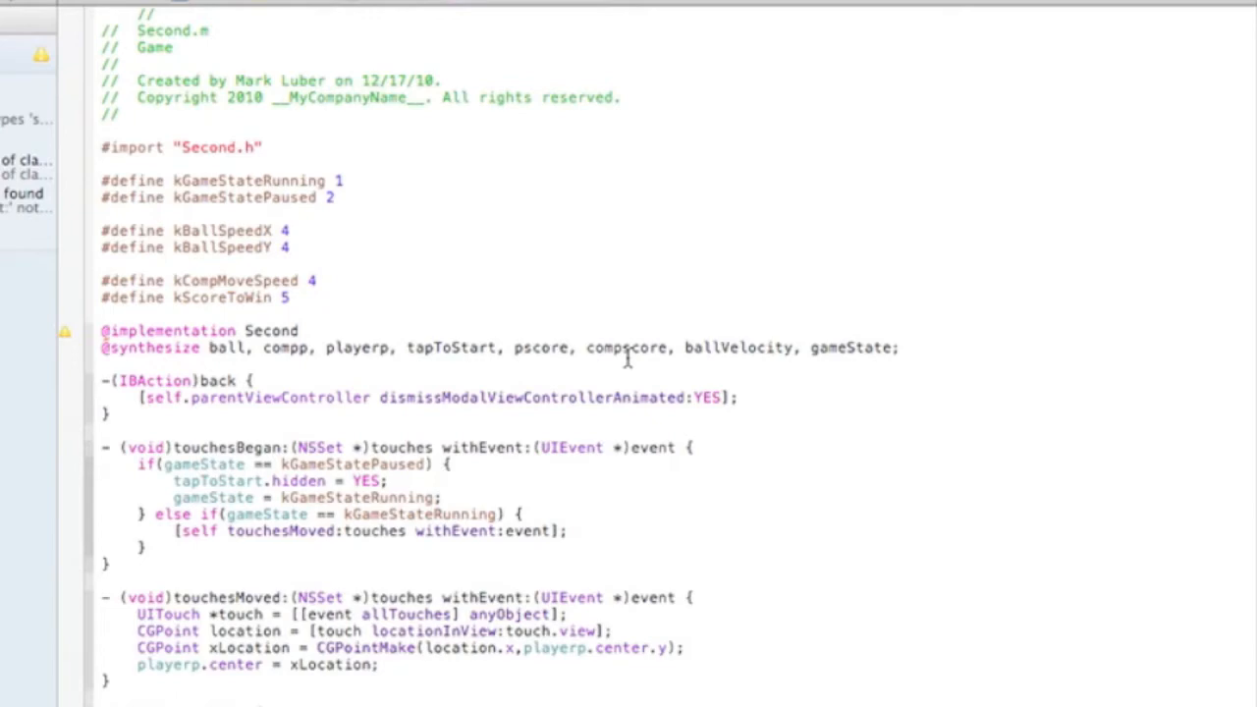
Step: Scroll up and down through Second.m to review its constant definitions
scroll("down", 3)
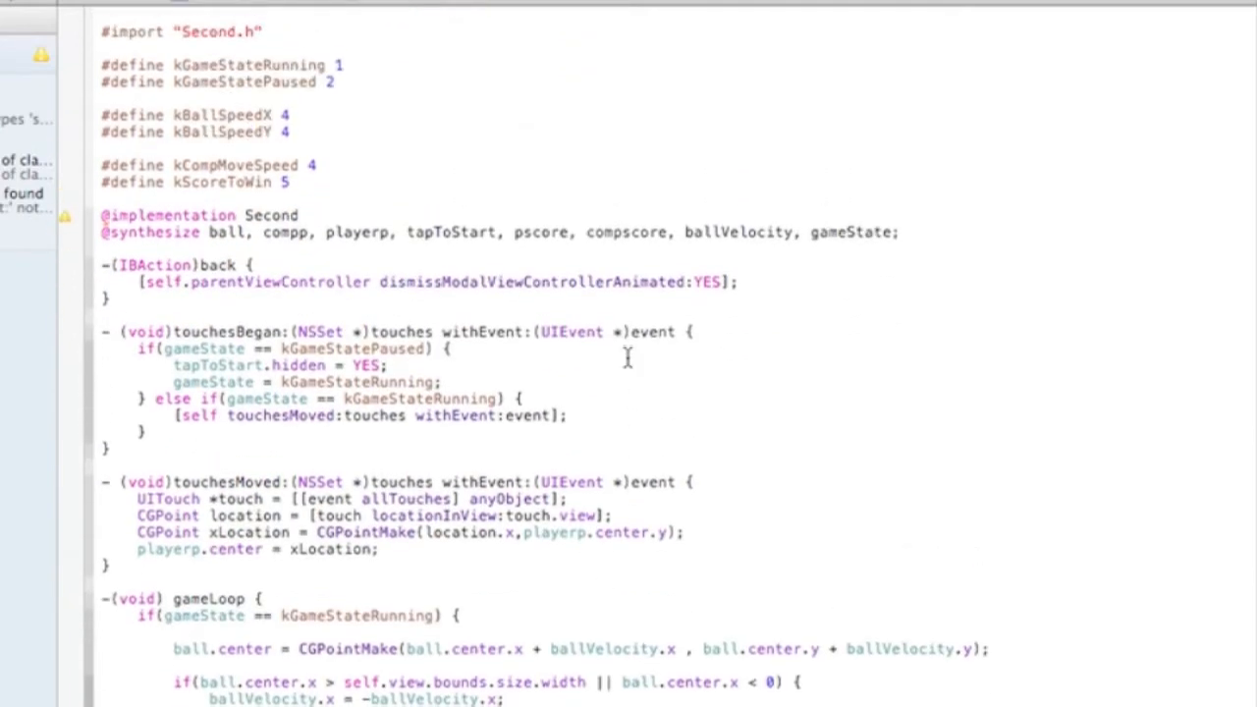
scroll("up", 3)
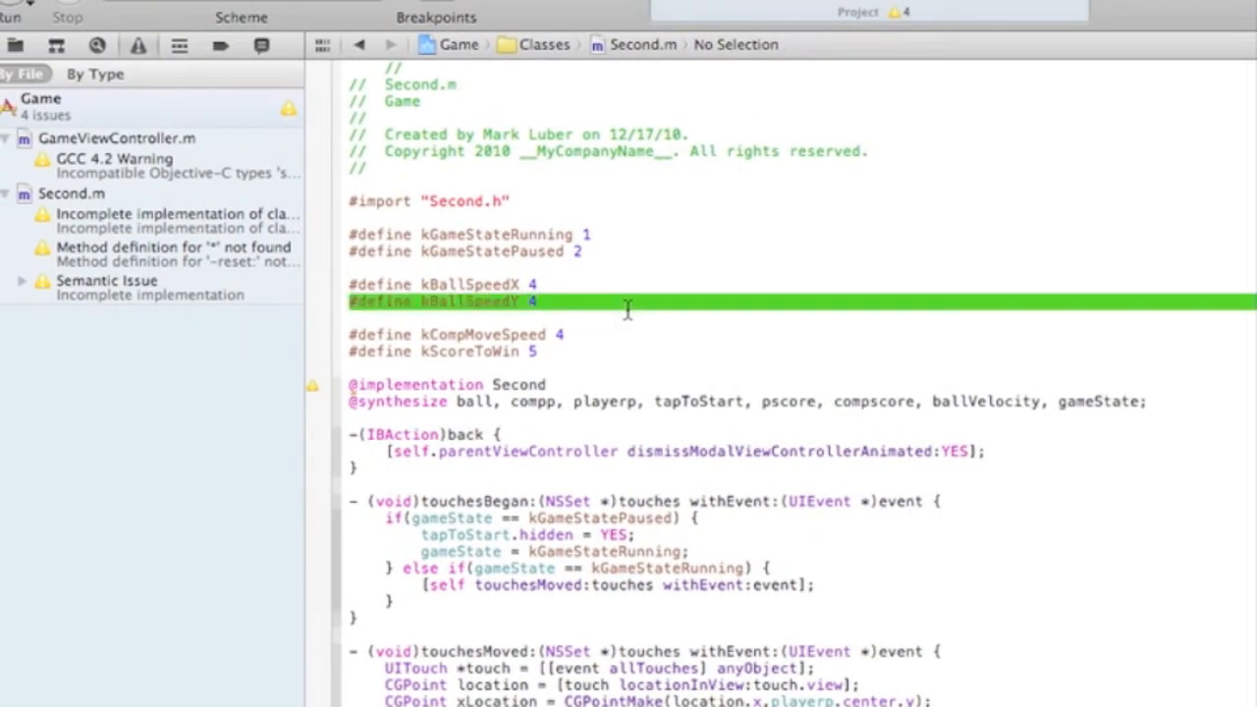
left_click(628, 312)
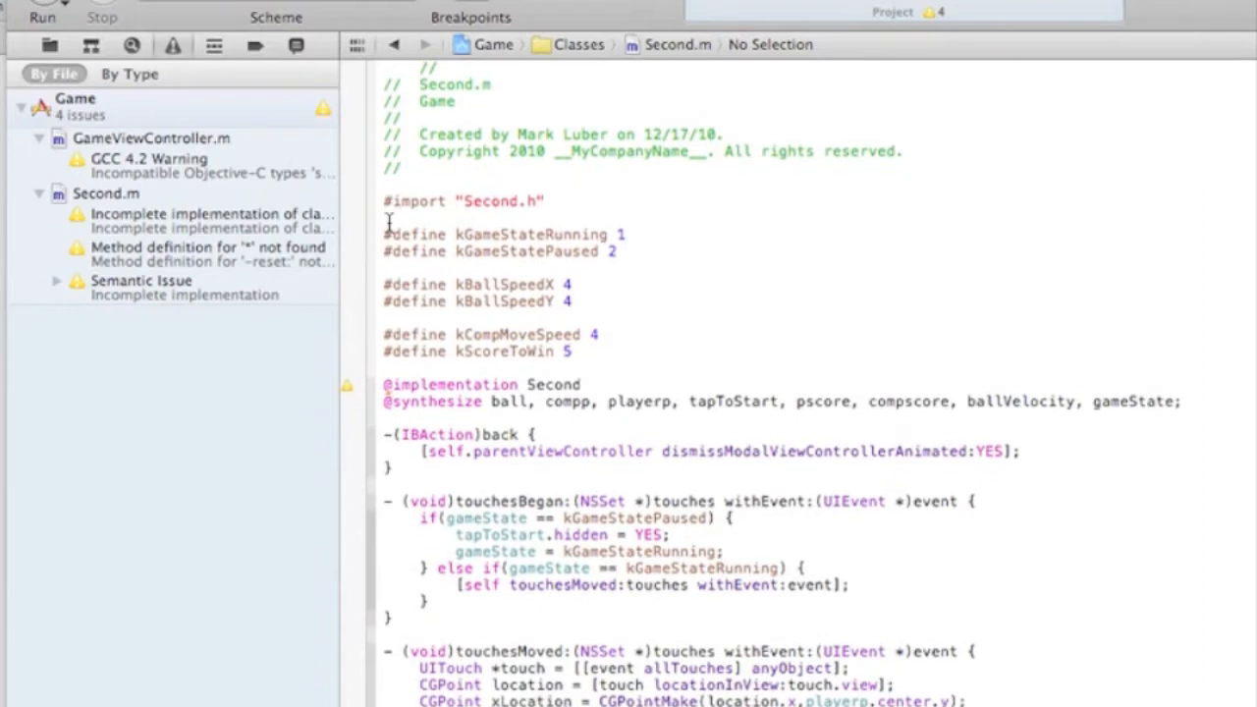
scroll("down", 3)
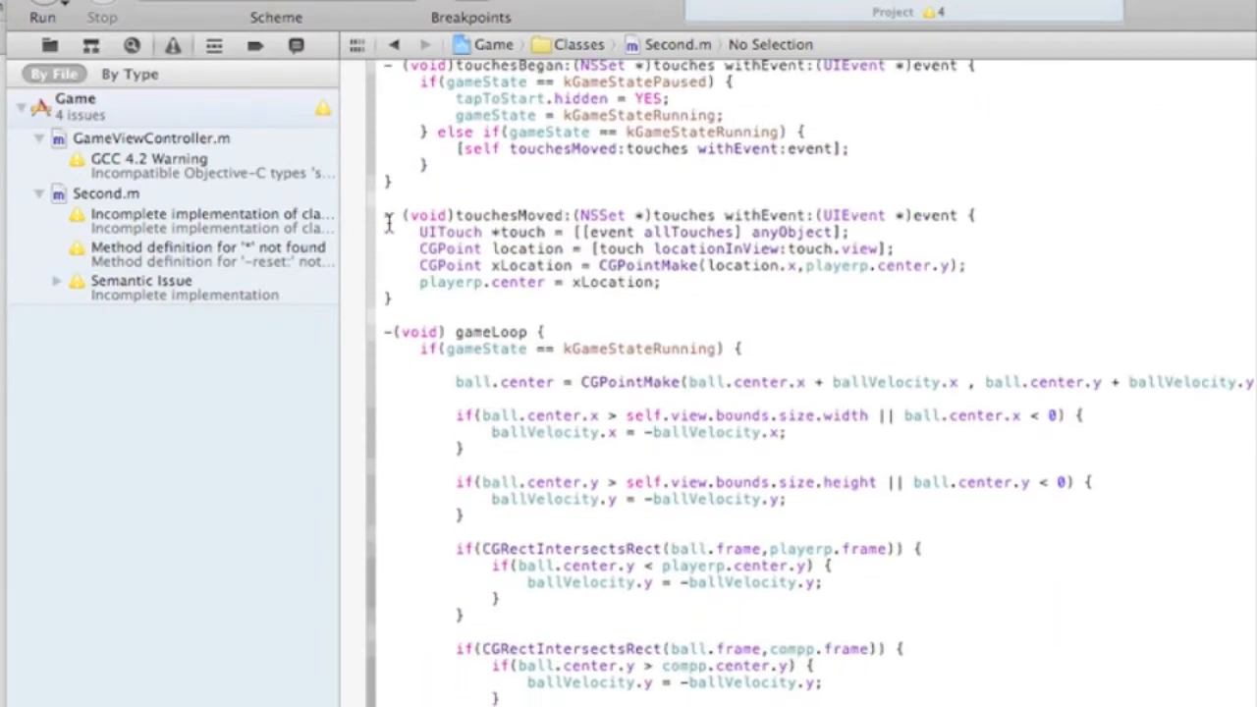
scroll("down", 3)
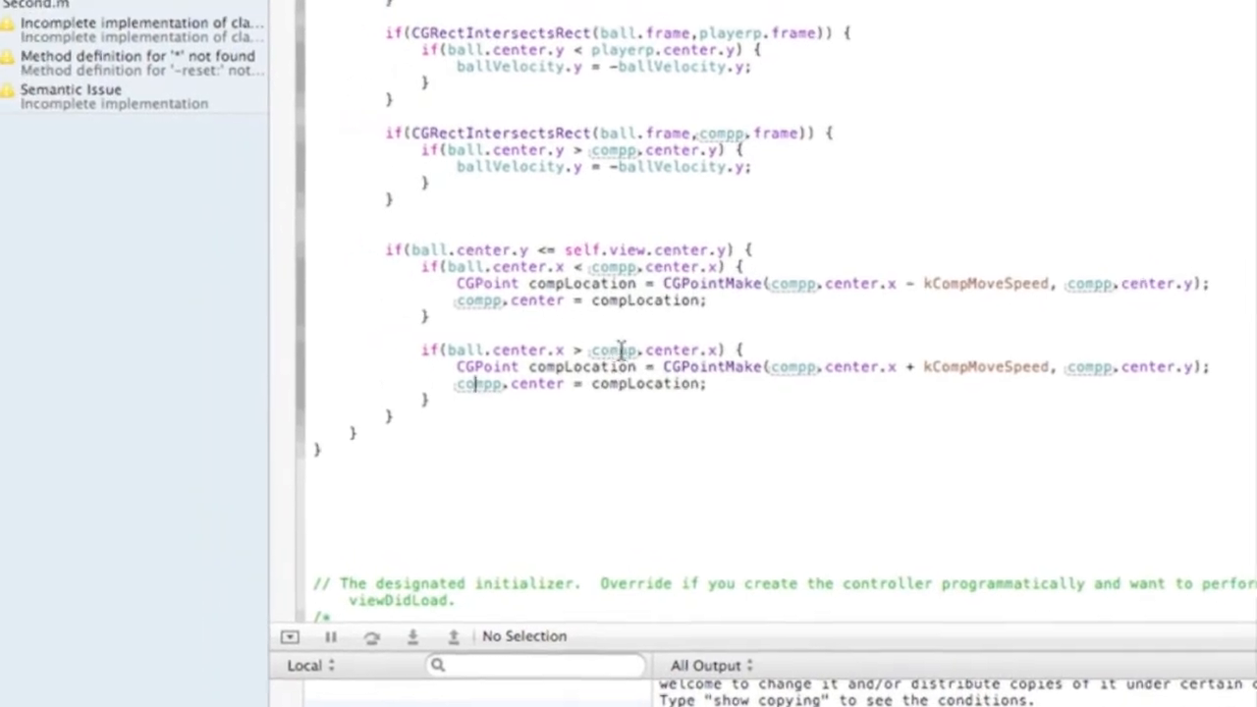
scroll("up", 3)
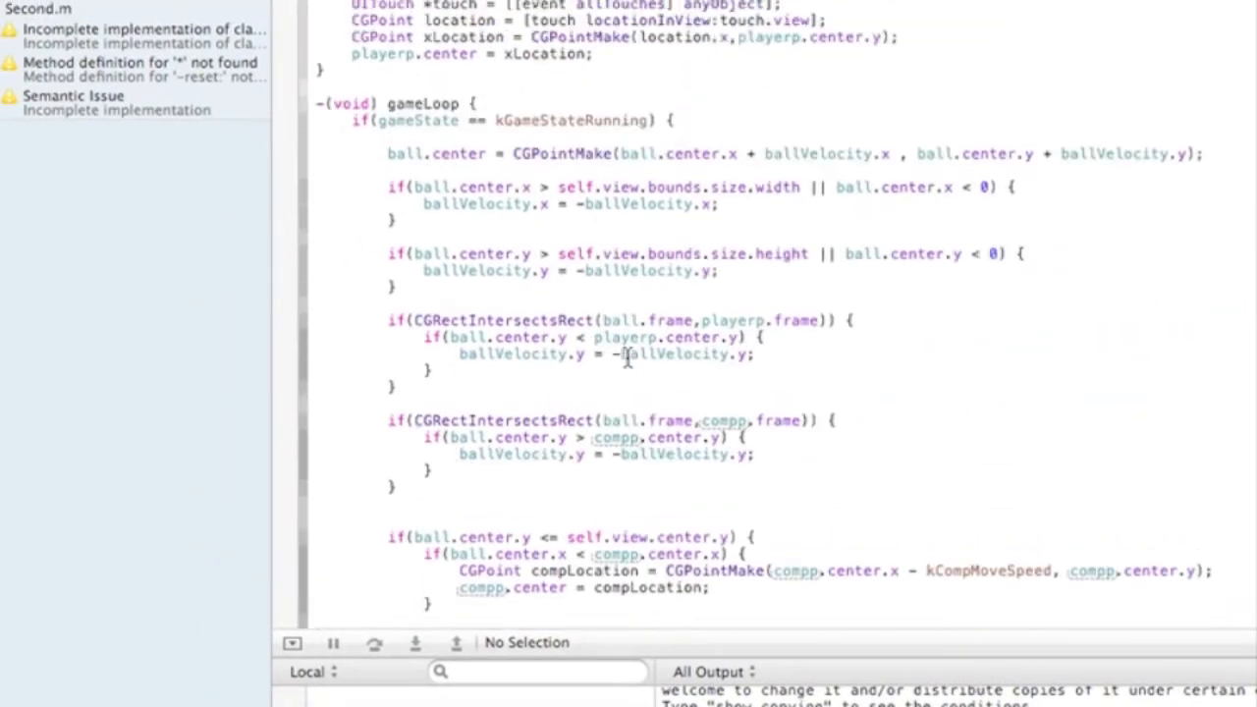
scroll("up", 3)
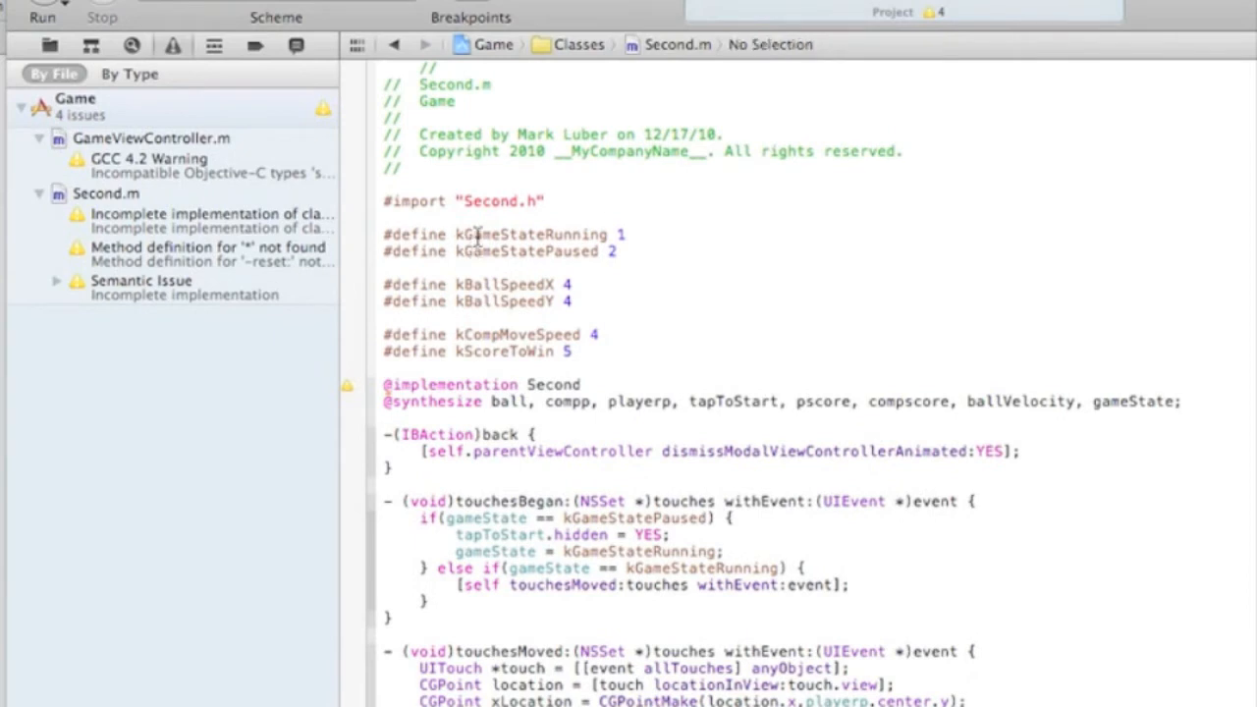
Step: Highlight the kGameStateRunning constant name twice, then clear the selection
double_click(530, 235)
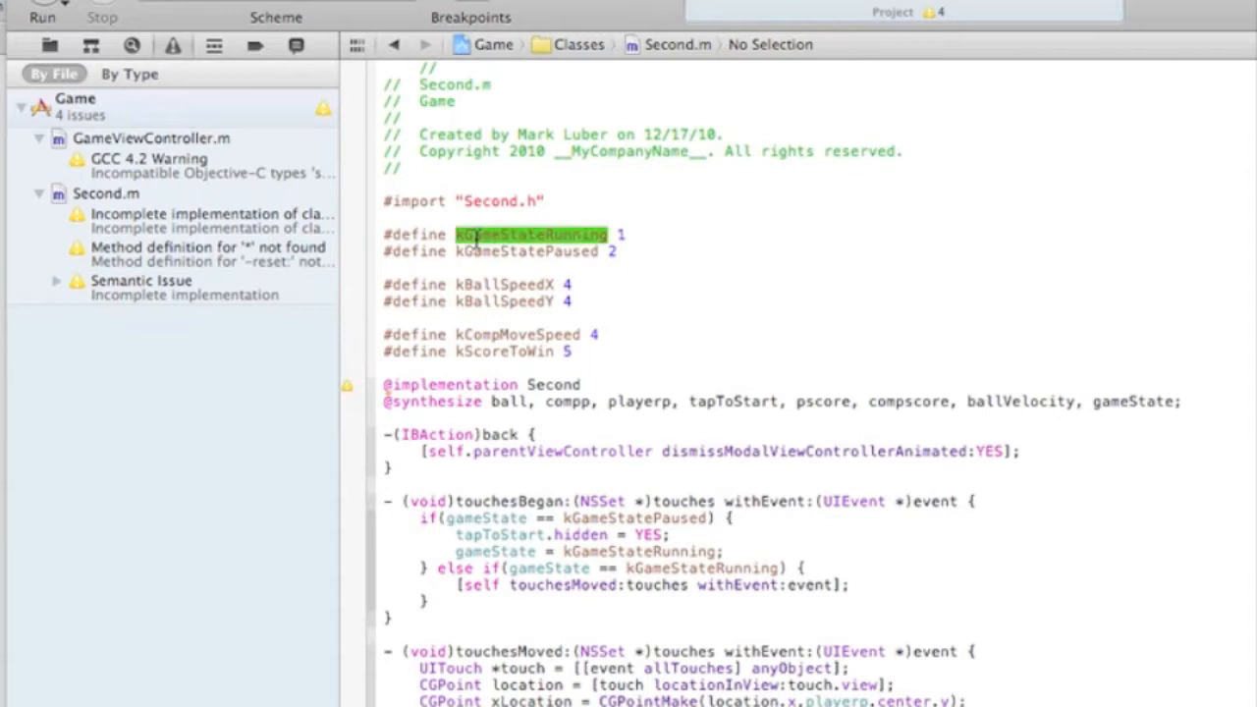
mouse_move(439, 295)
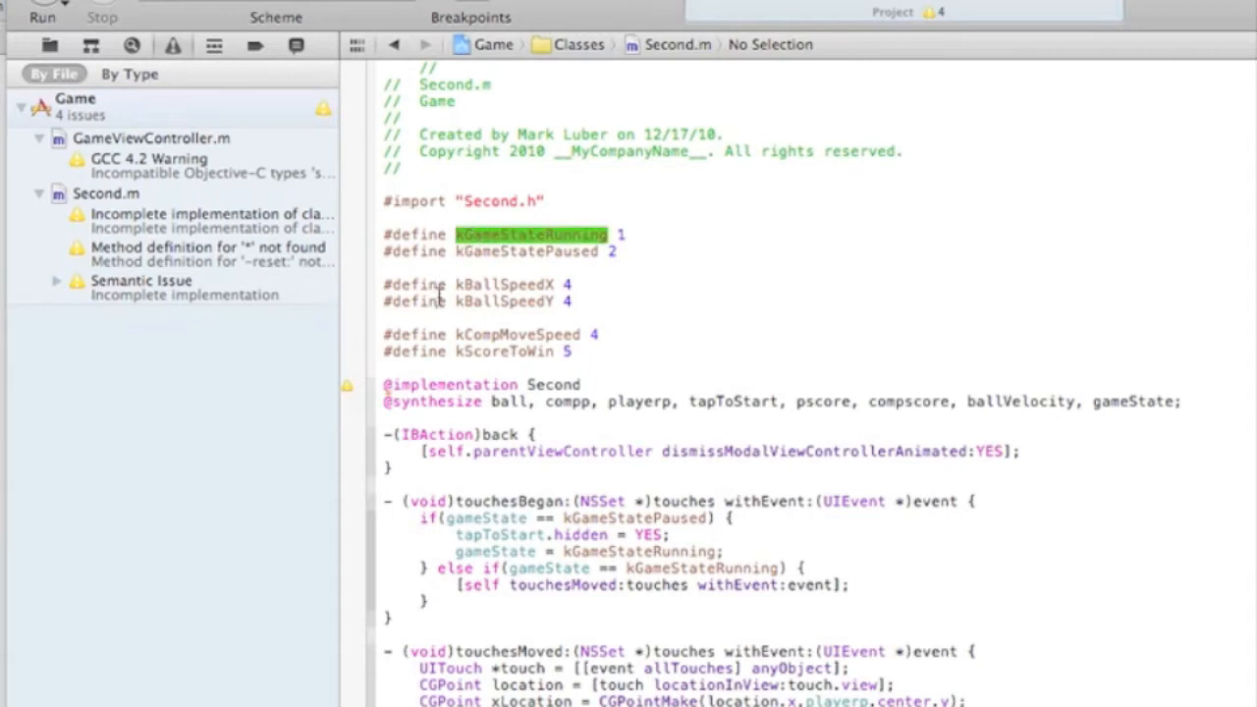
left_click(463, 277)
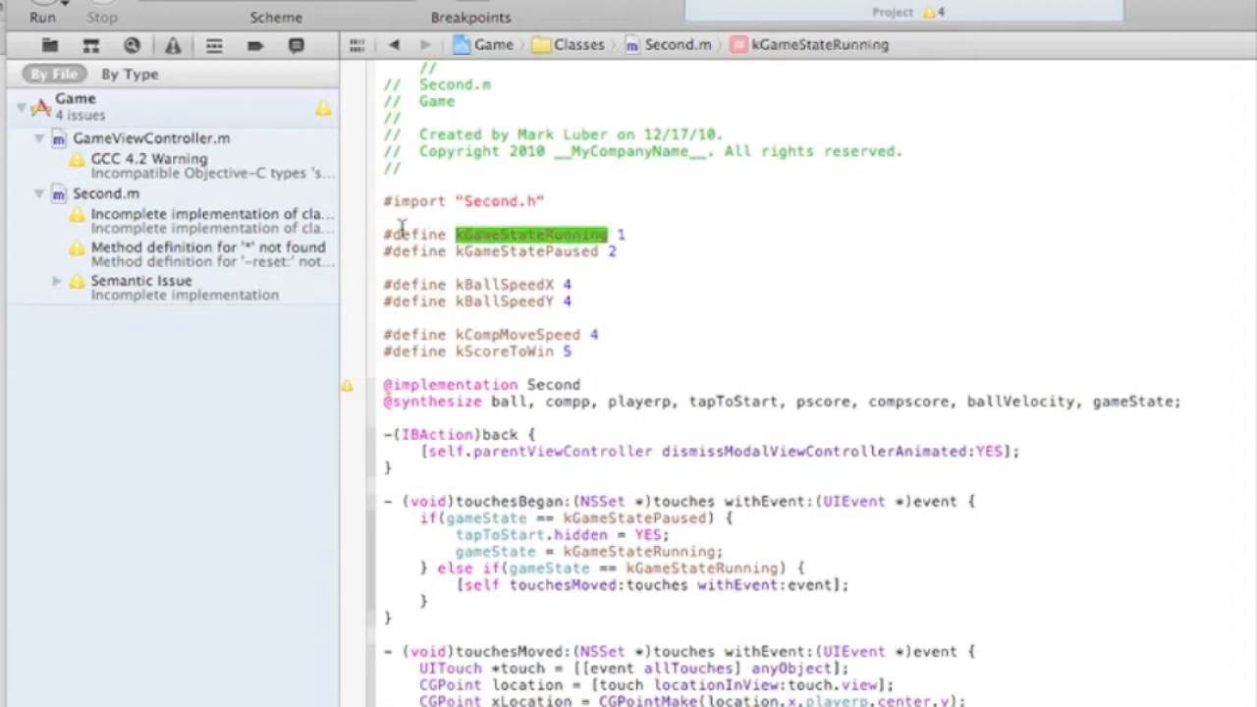
double_click(525, 251)
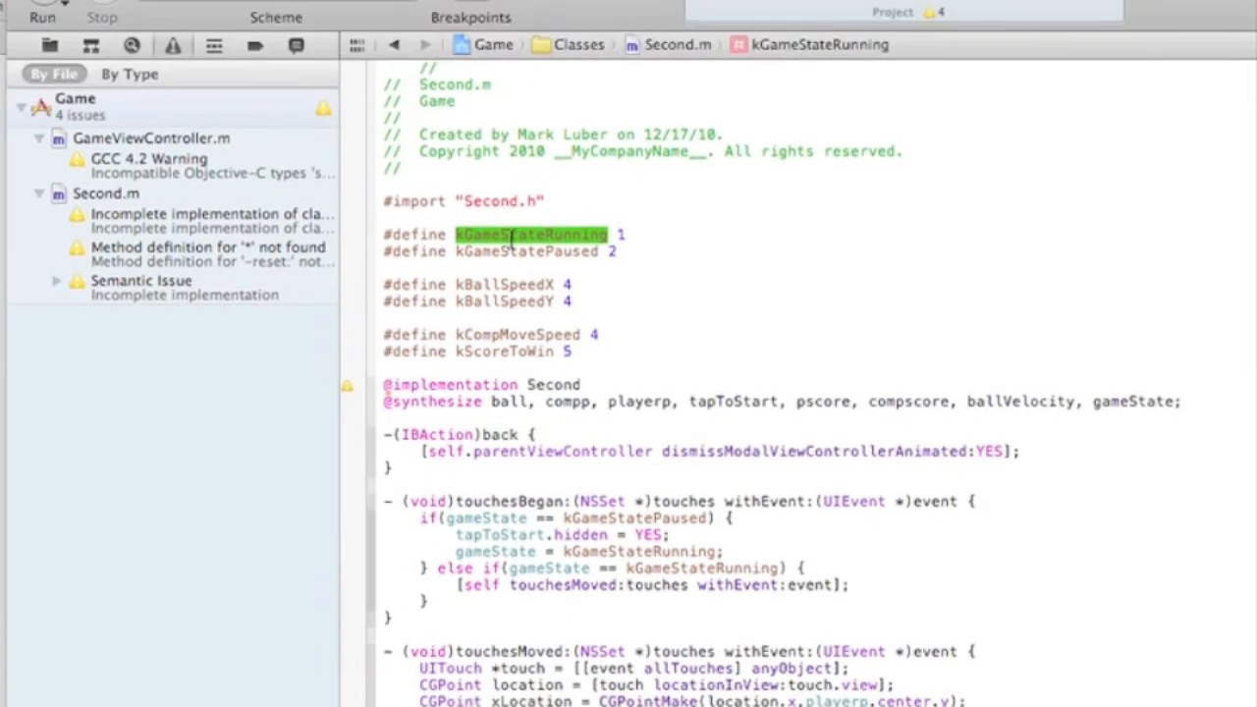
left_click(509, 235)
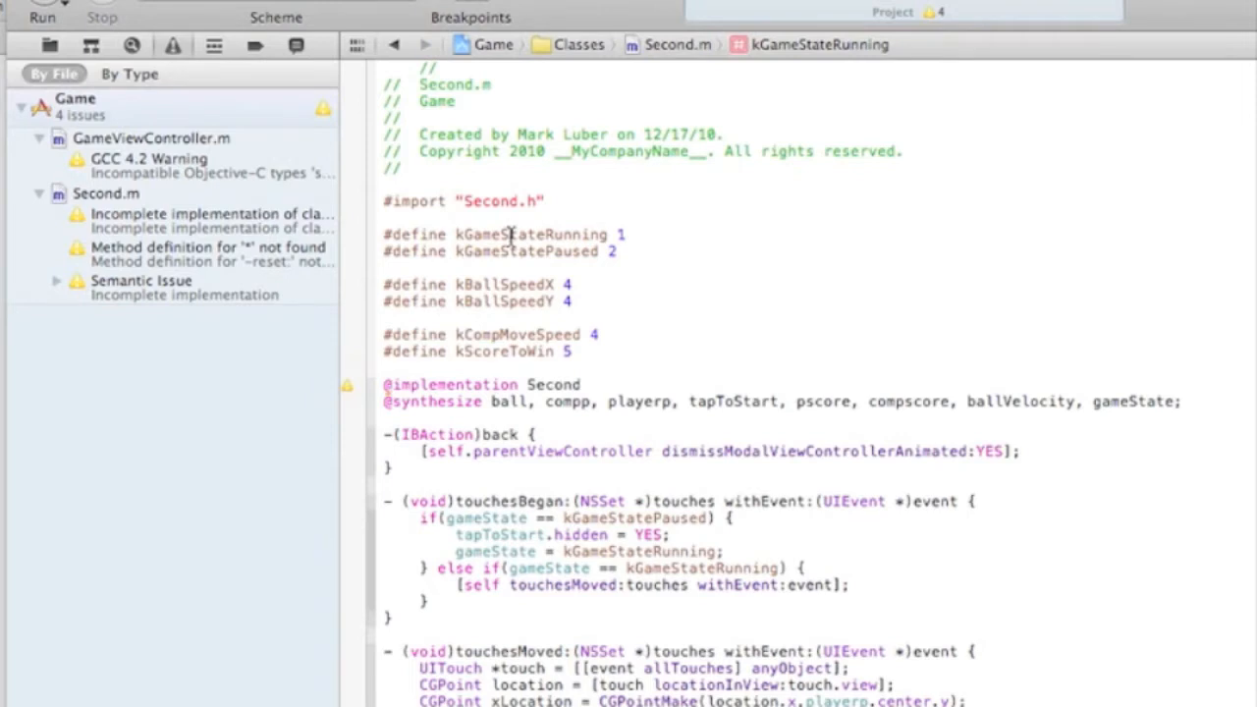
mouse_move(452, 293)
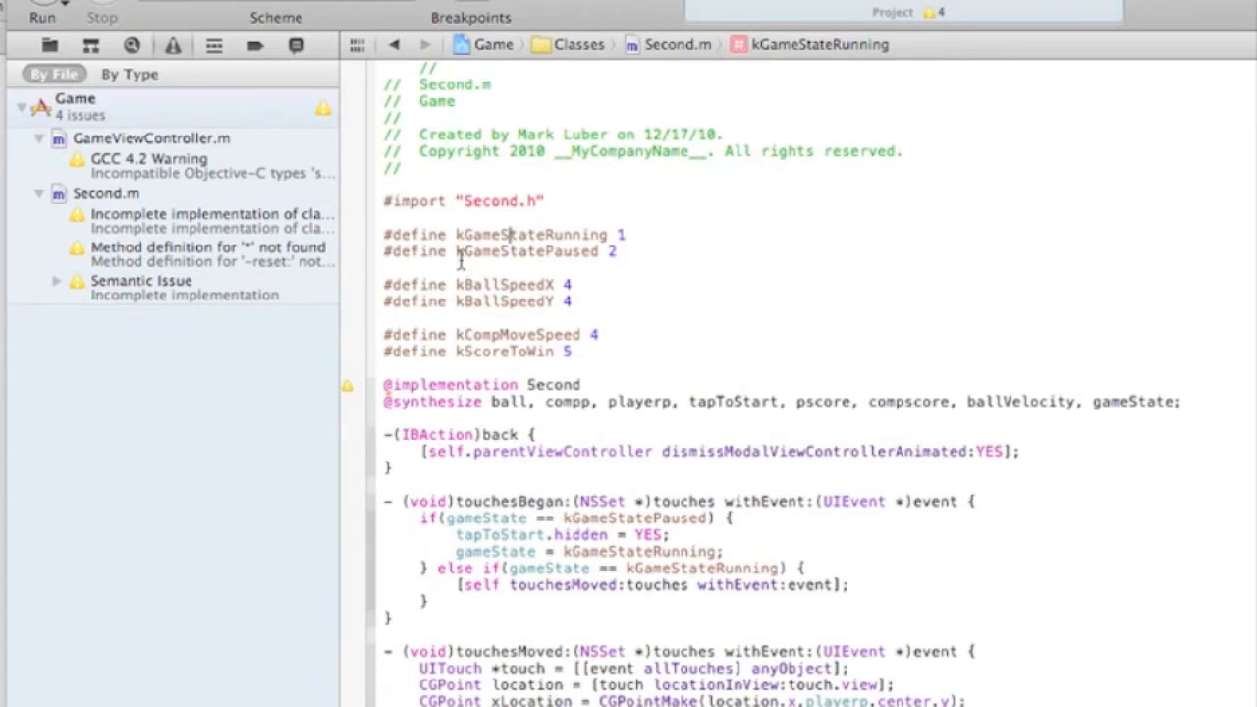
mouse_move(525, 277)
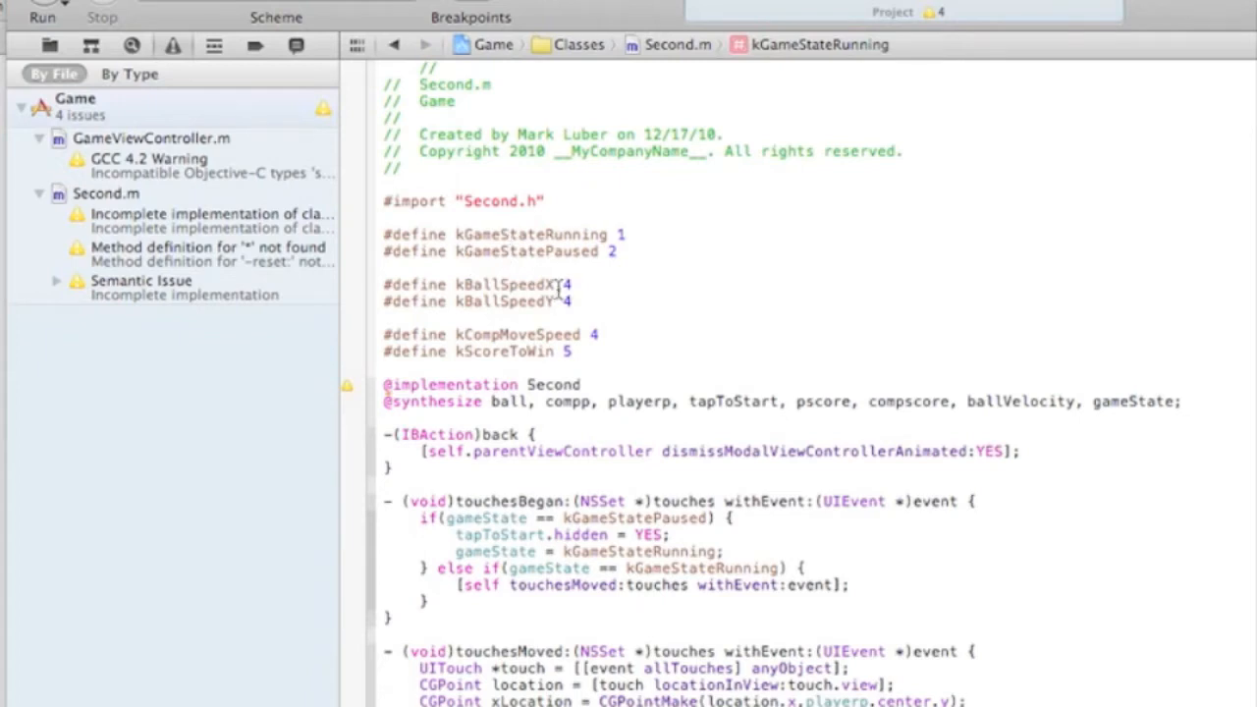
Step: Retype 4 as the kBallSpeedX value, keeping both ball speeds at 4
left_click(559, 292)
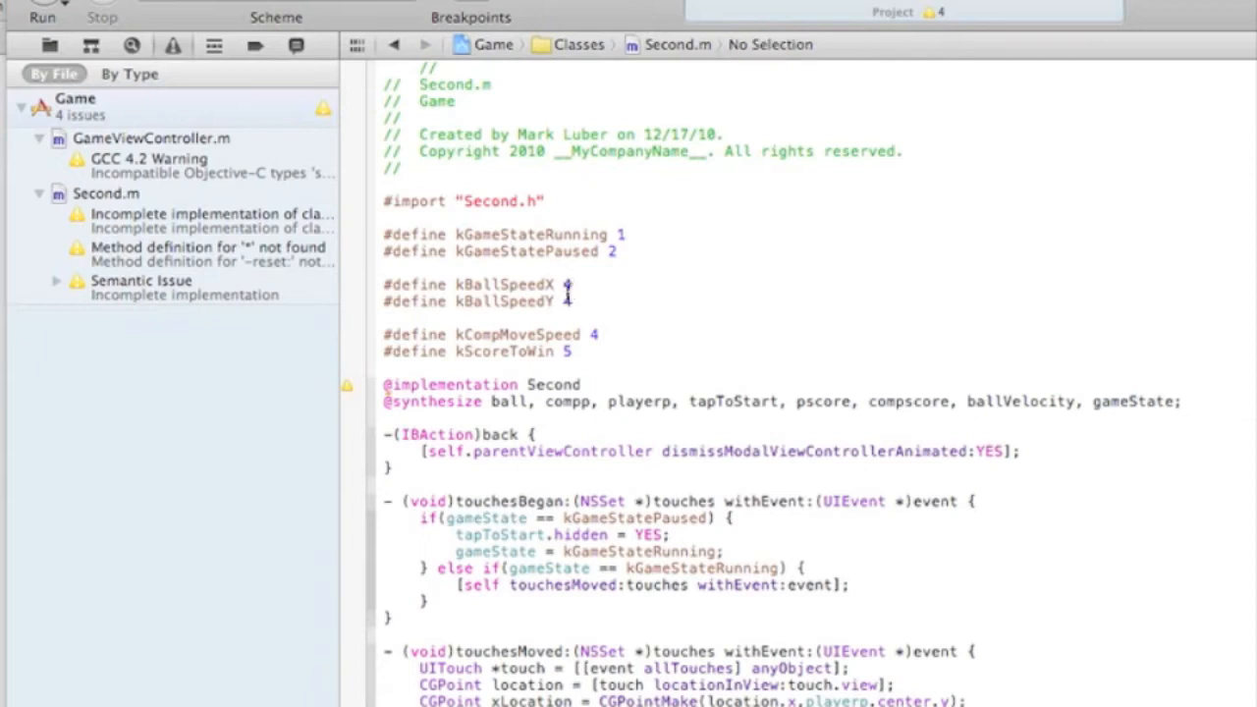
type("4")
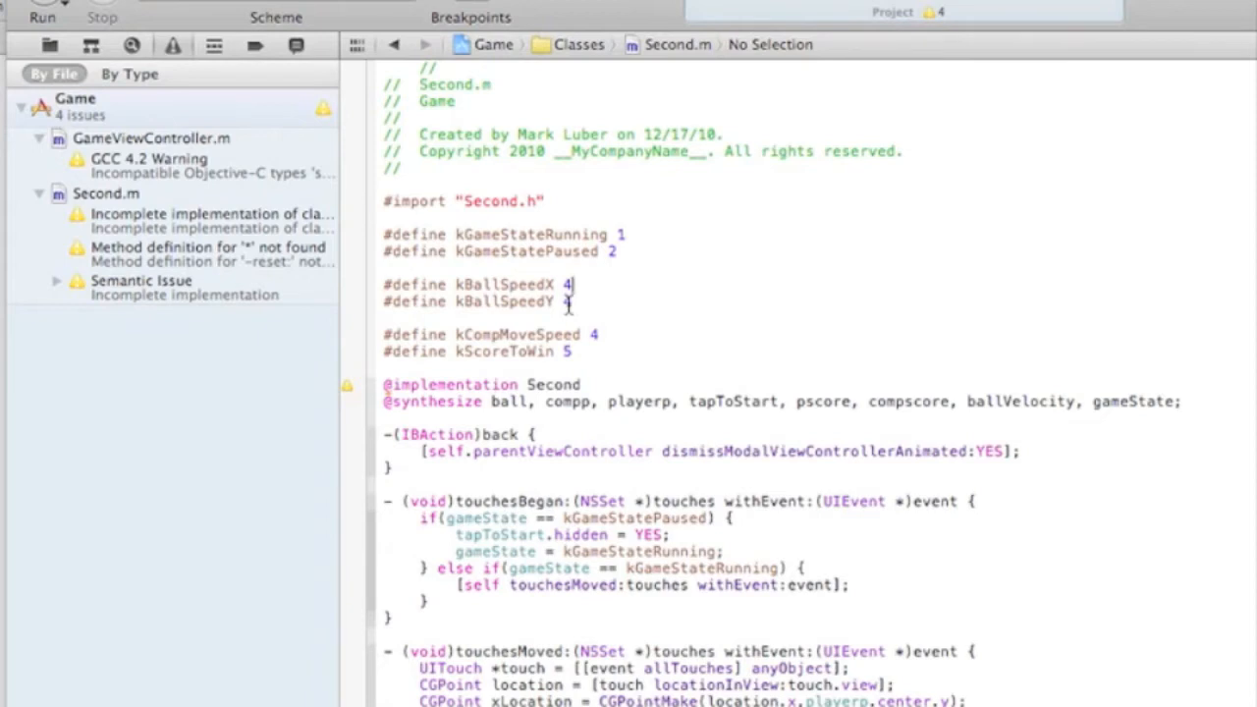
scroll("up", 3)
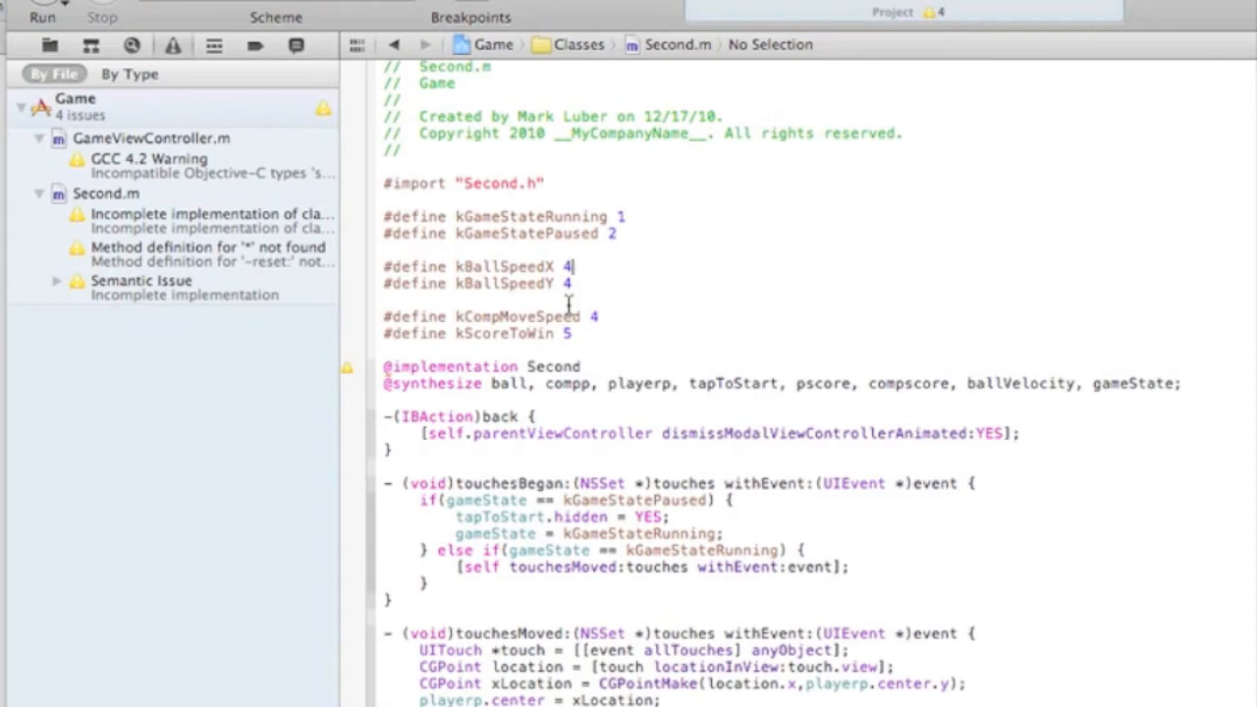
scroll("up", 3)
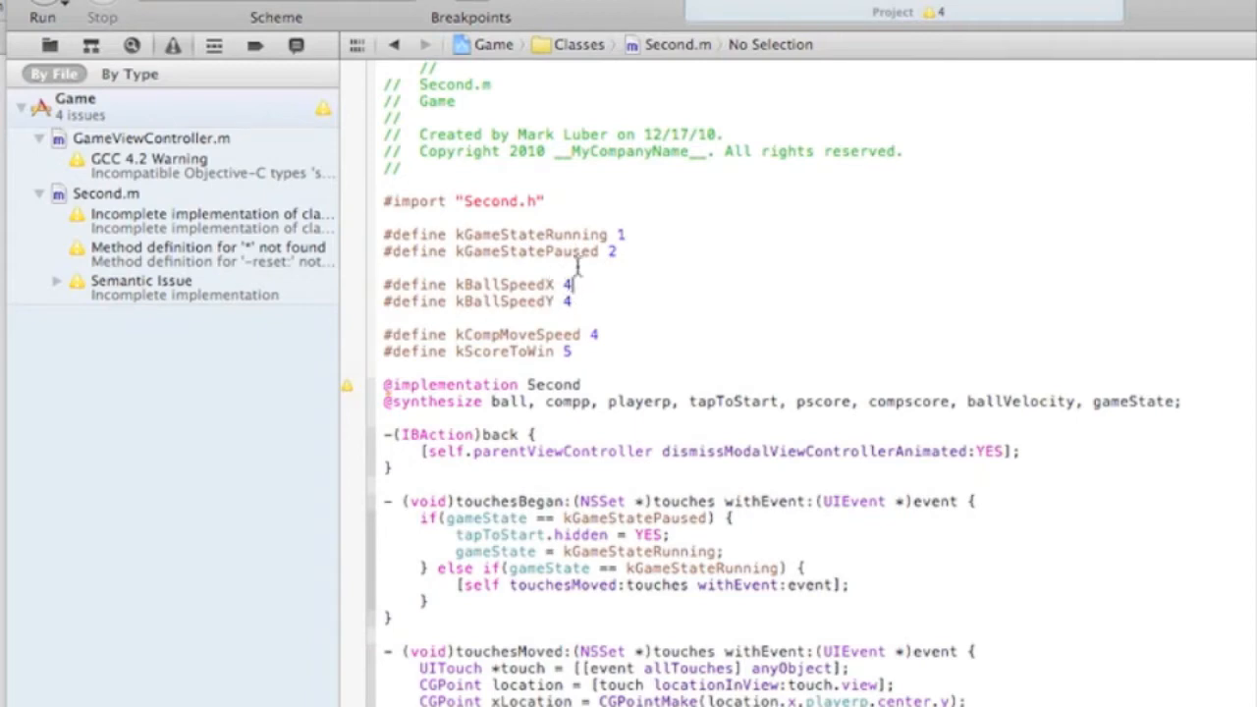
mouse_move(504, 332)
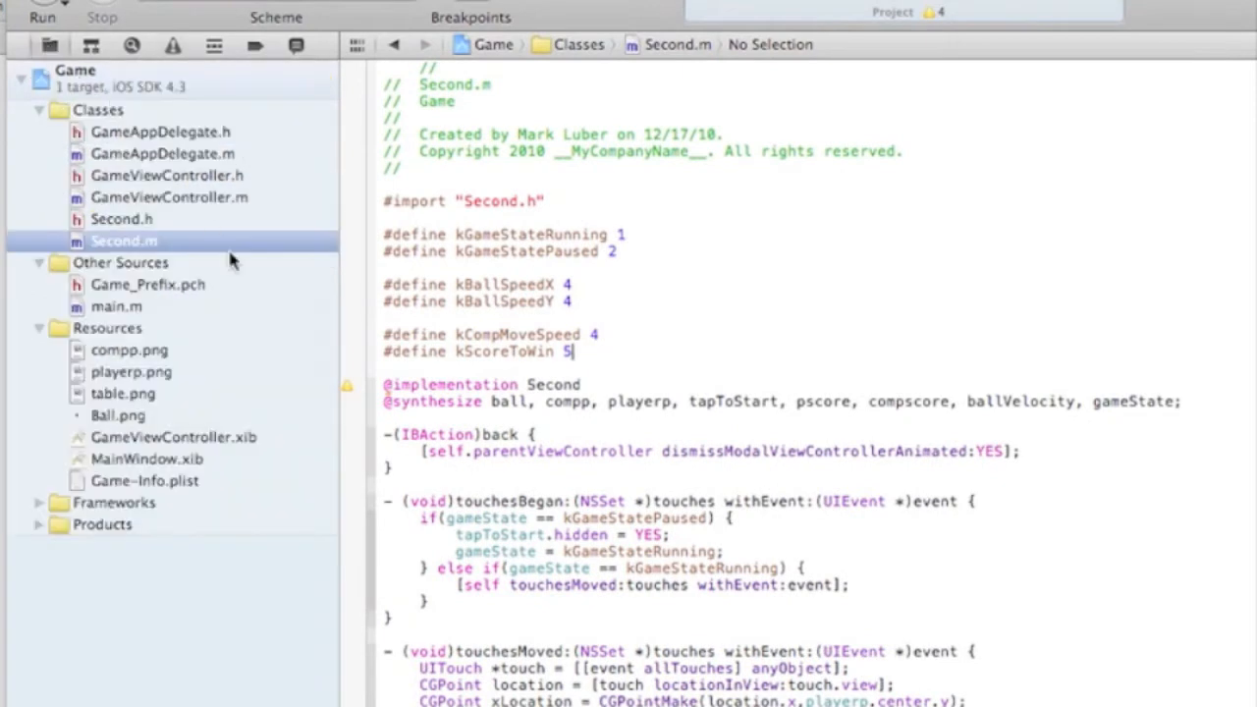
left_click(121, 219)
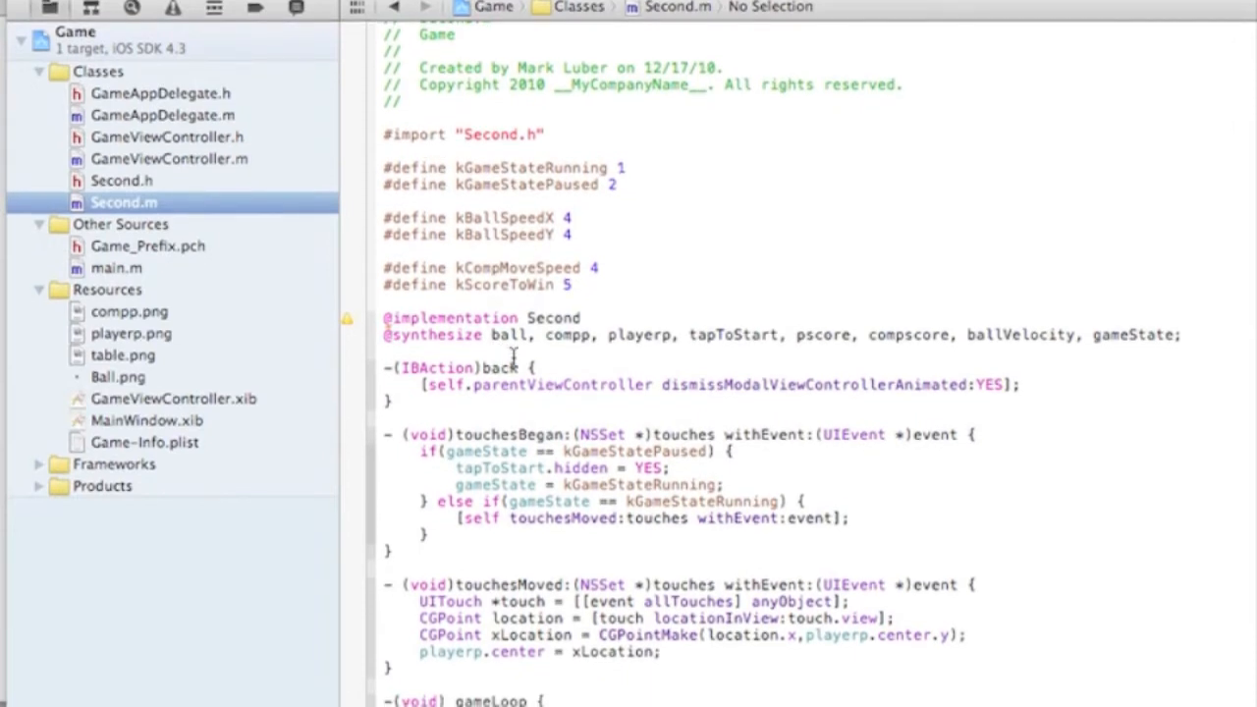
scroll("up", 3)
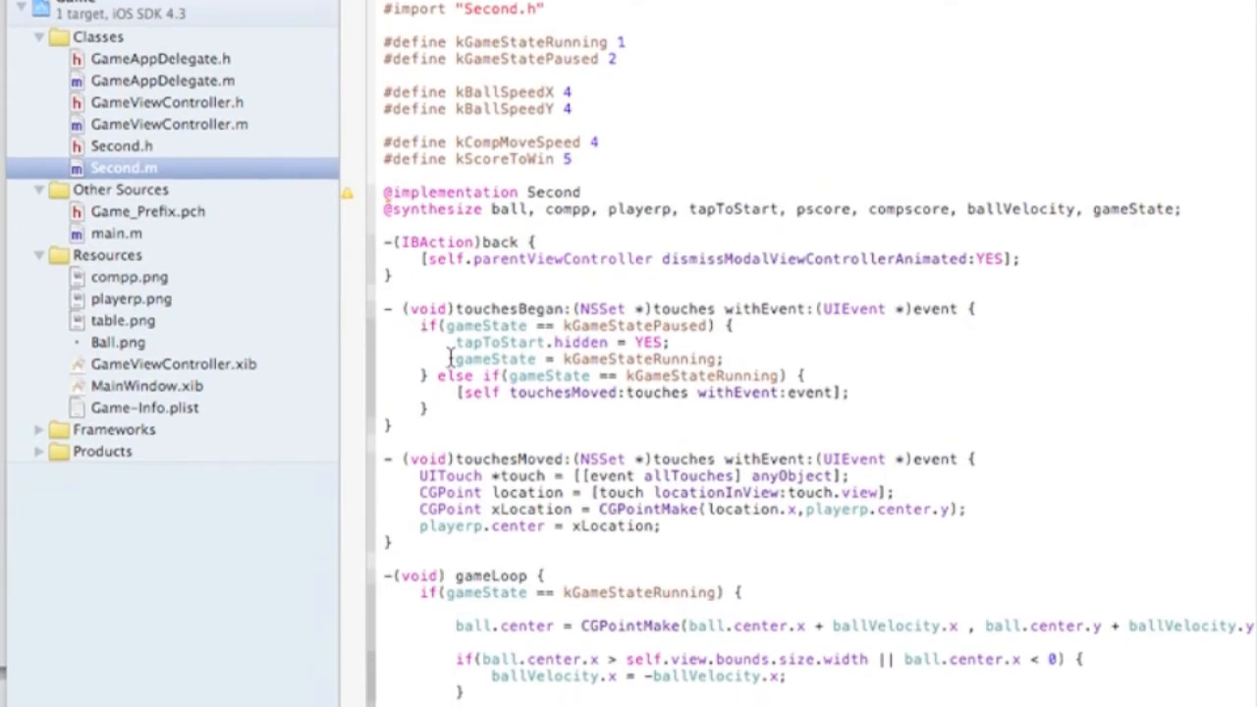
double_click(501, 361)
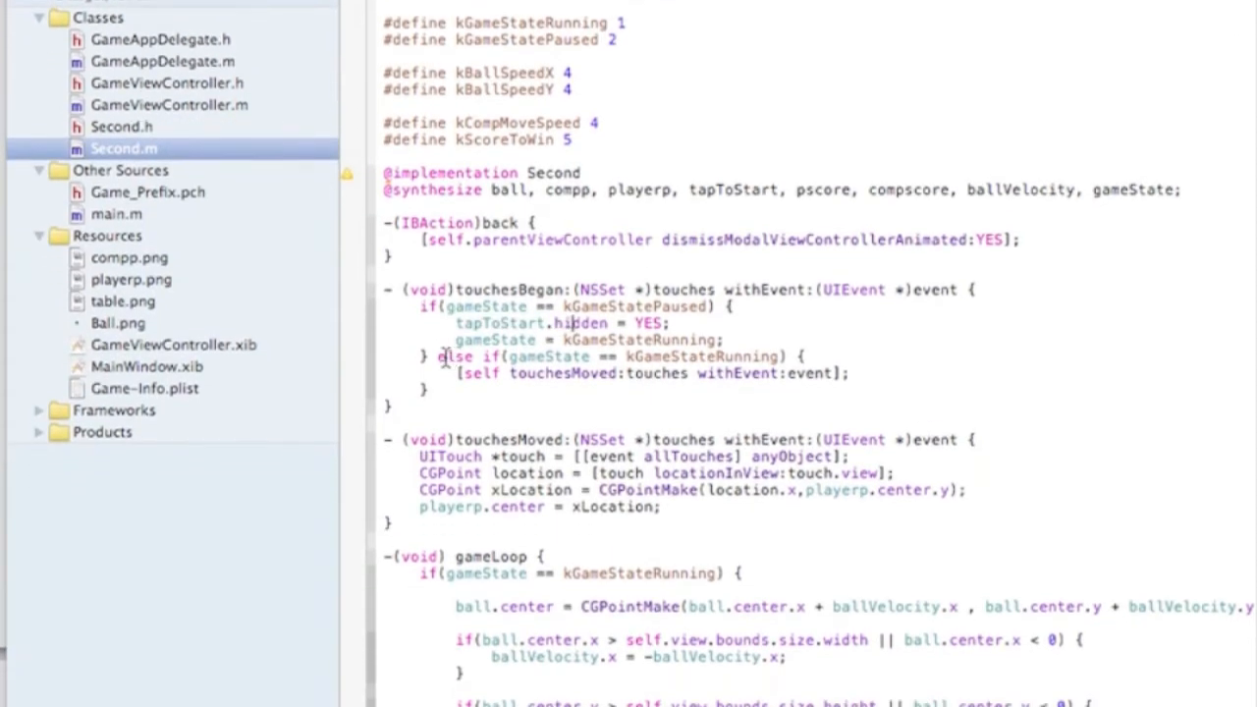
double_click(455, 356)
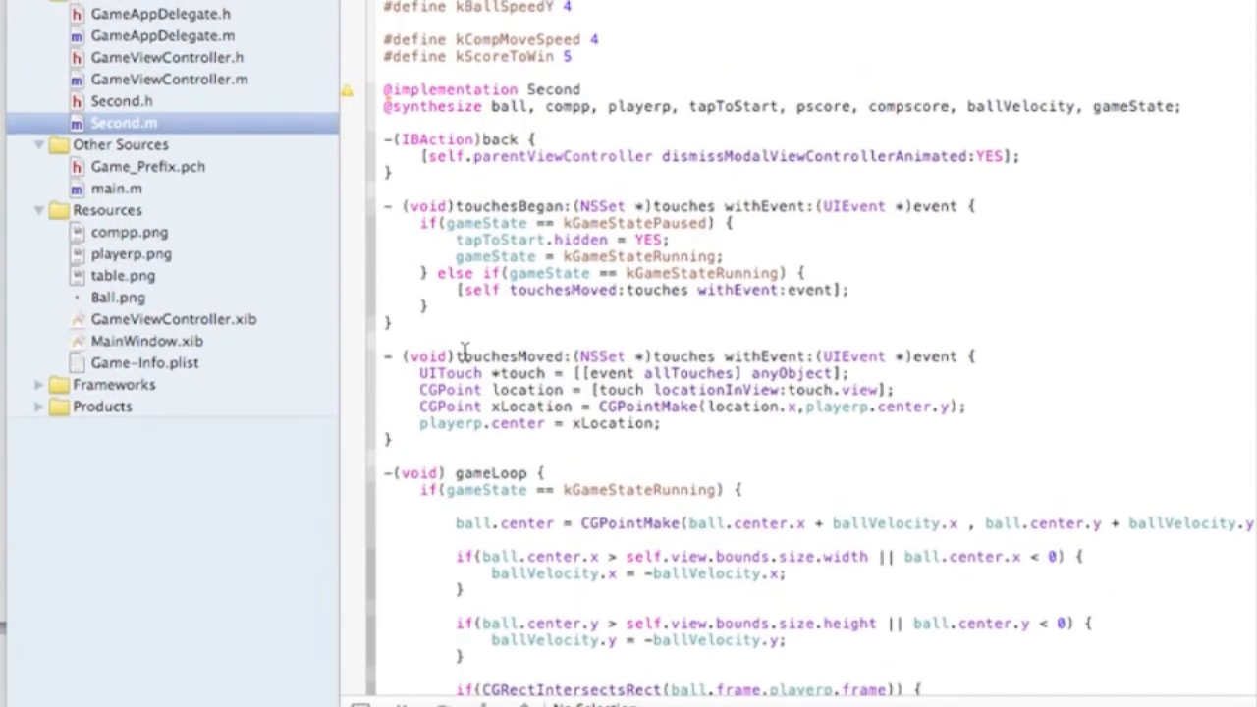
double_click(511, 355)
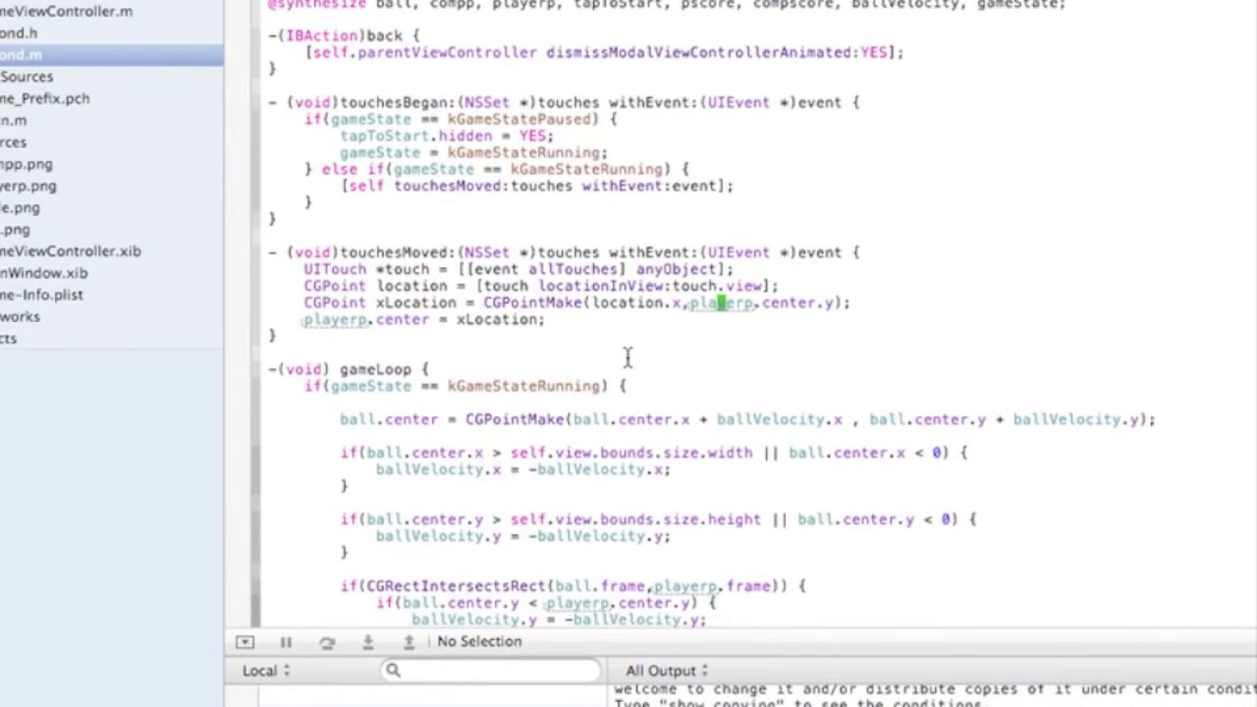
scroll("down", 3)
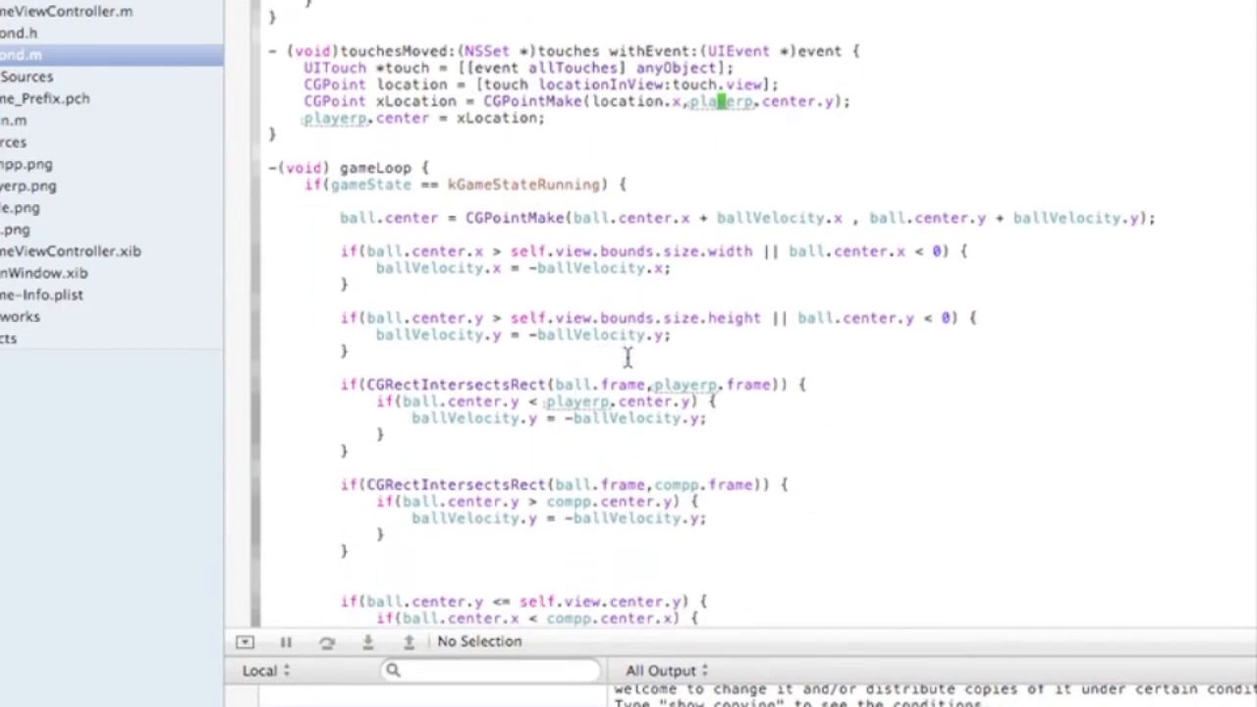
scroll("down", 3)
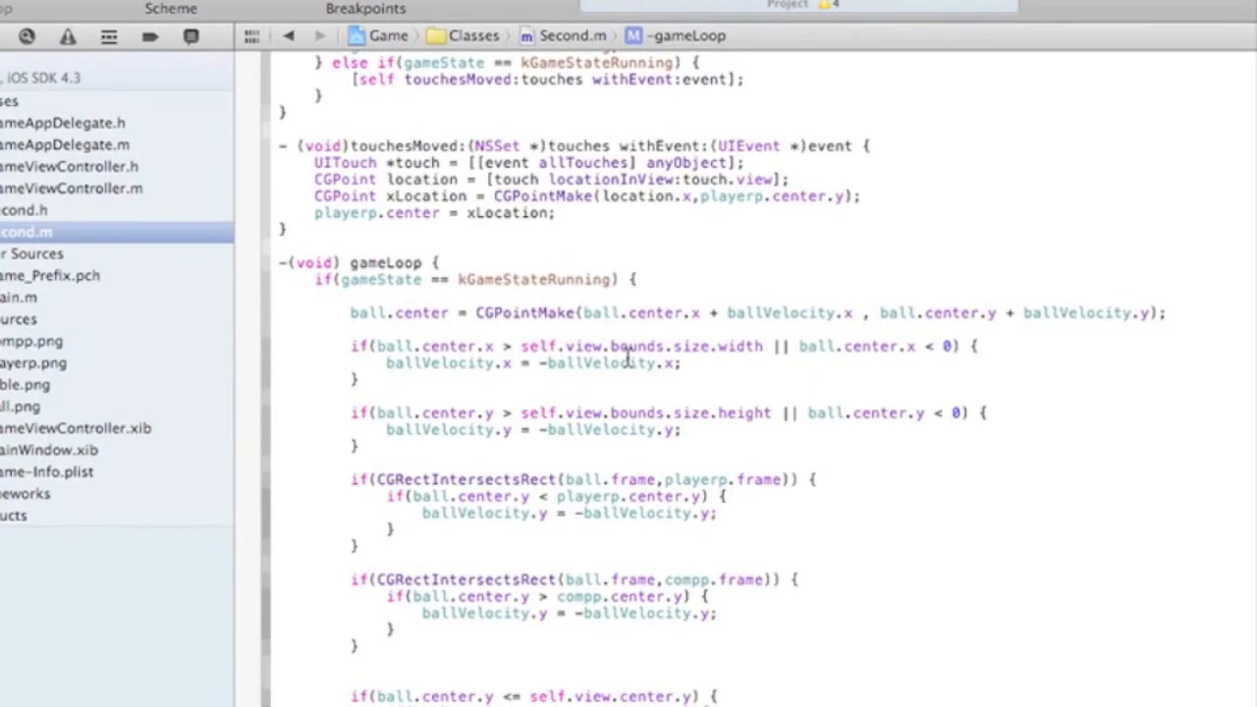
left_click(510, 346)
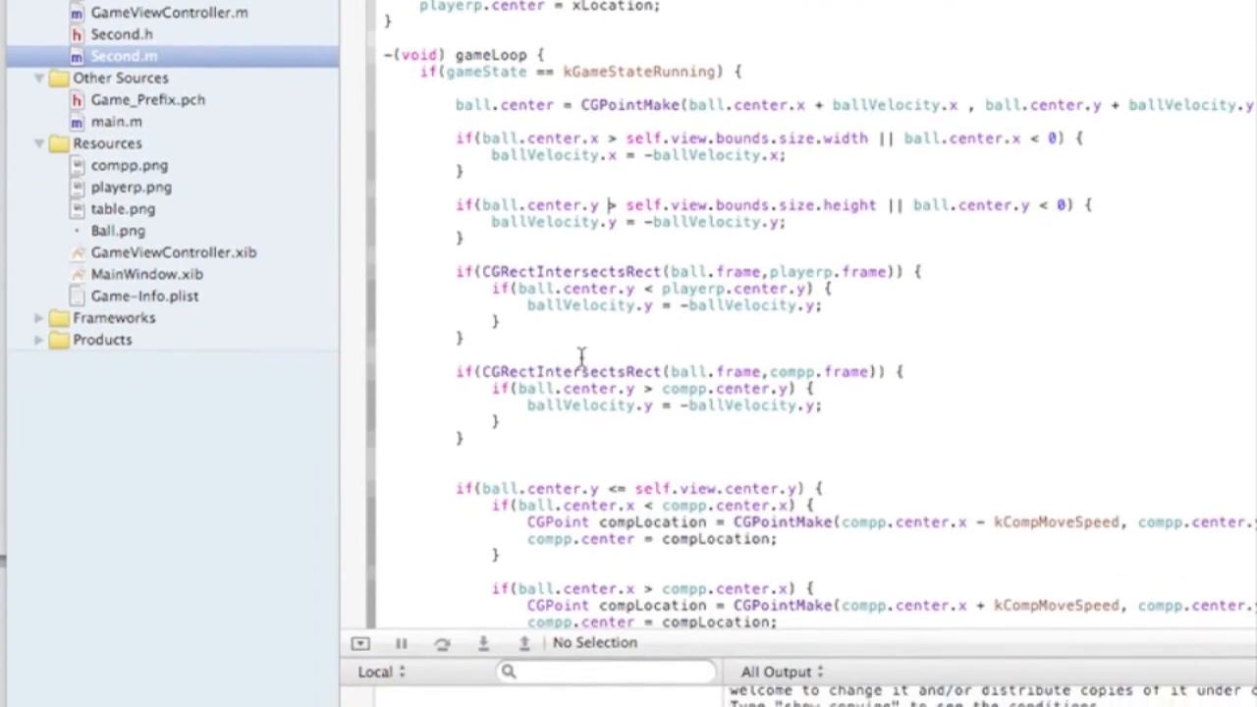
scroll("up", 3)
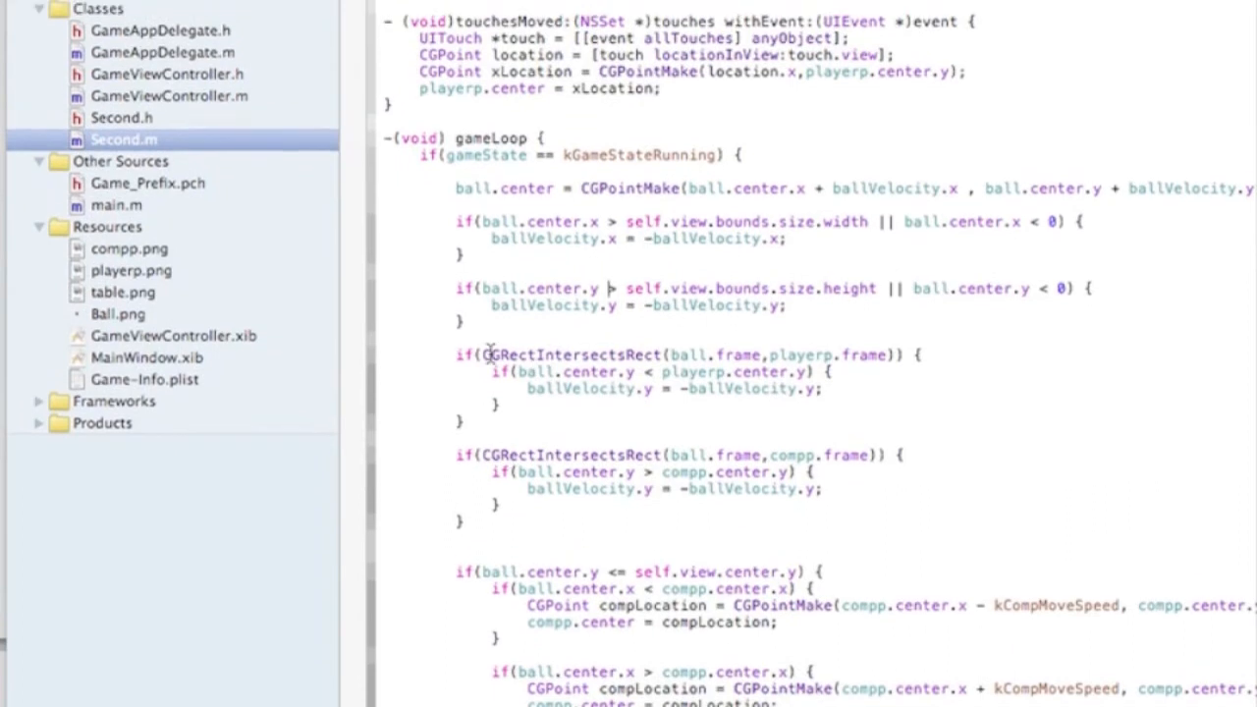
double_click(466, 354)
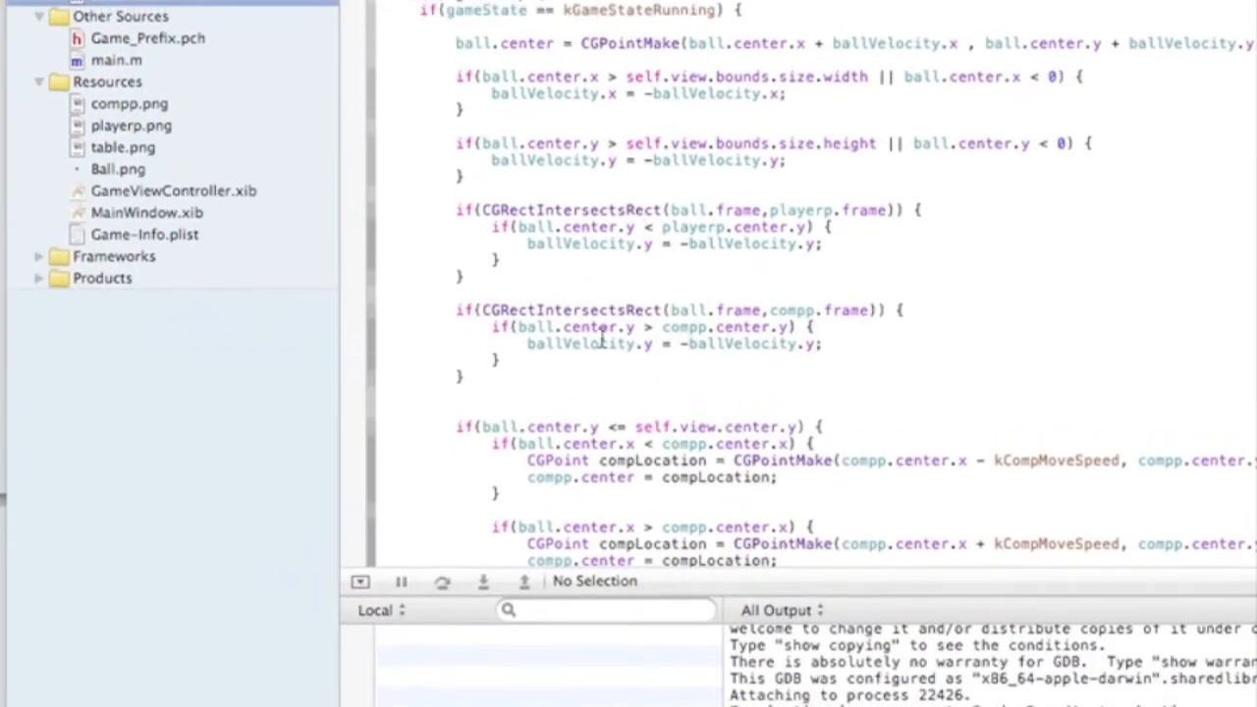
scroll("up", 3)
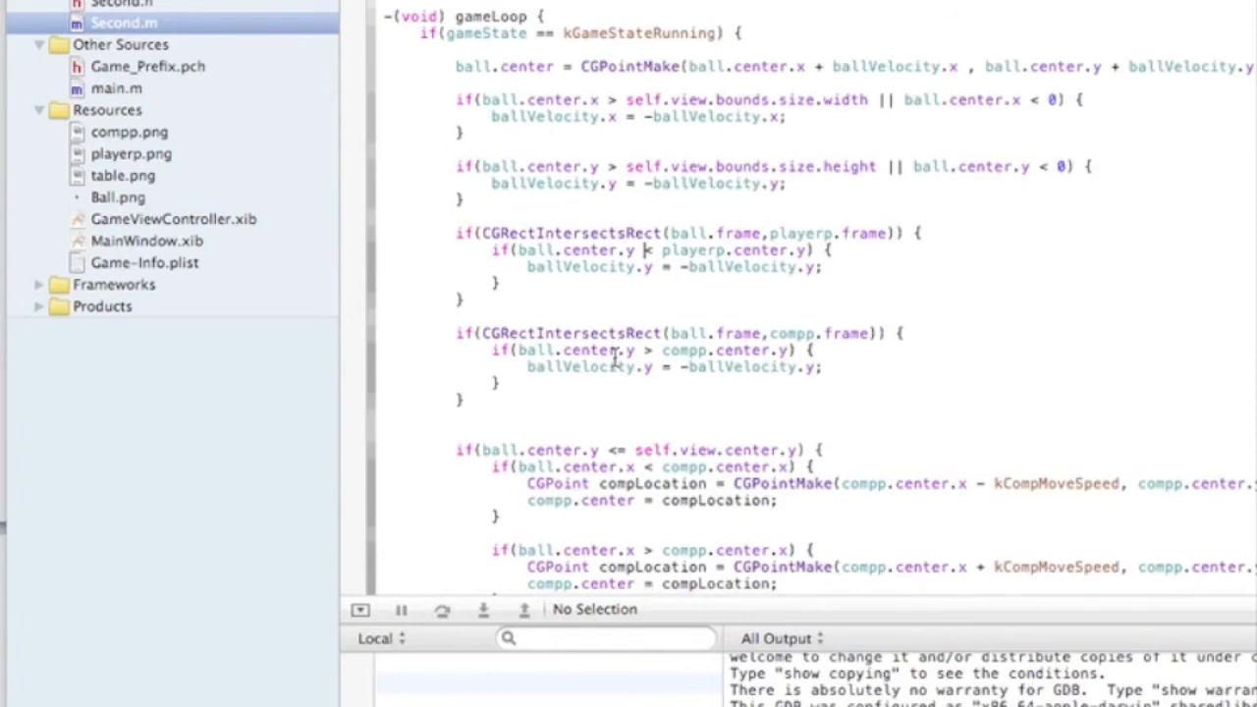
scroll("down", 3)
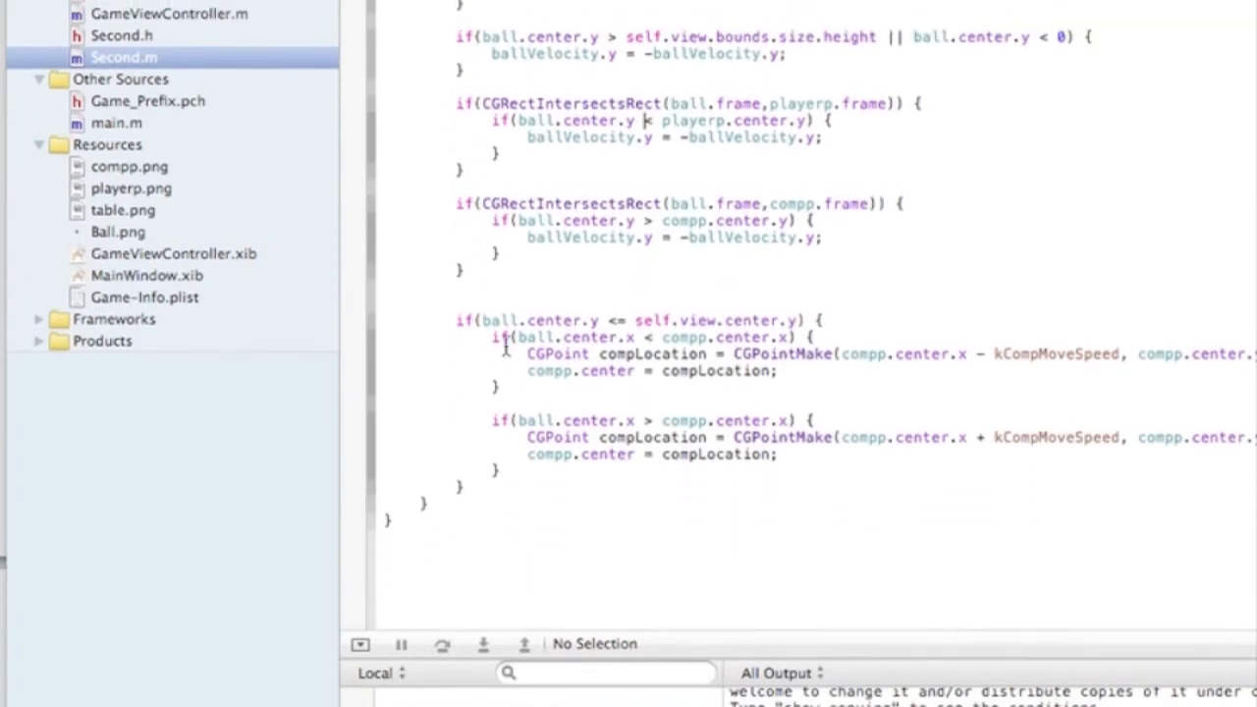
Step: Walk through the computer paddle movement code in Second.m, then return toward the top
scroll("up", 3)
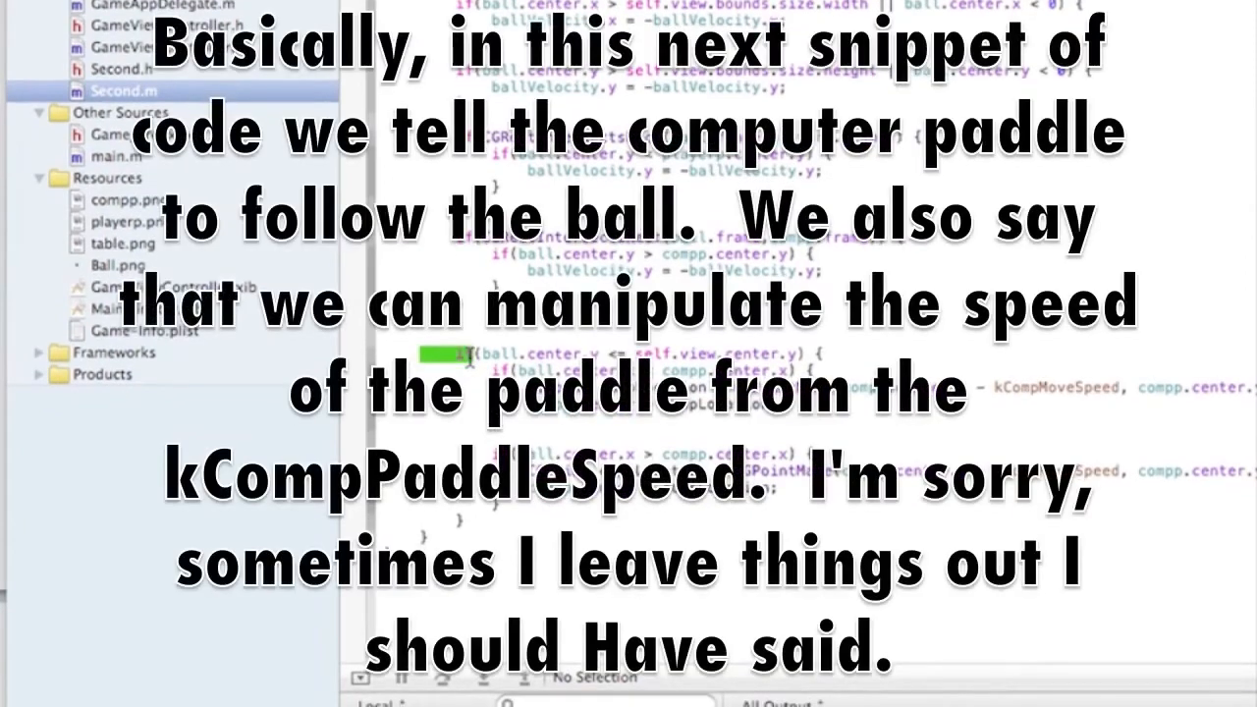
scroll("down", 3)
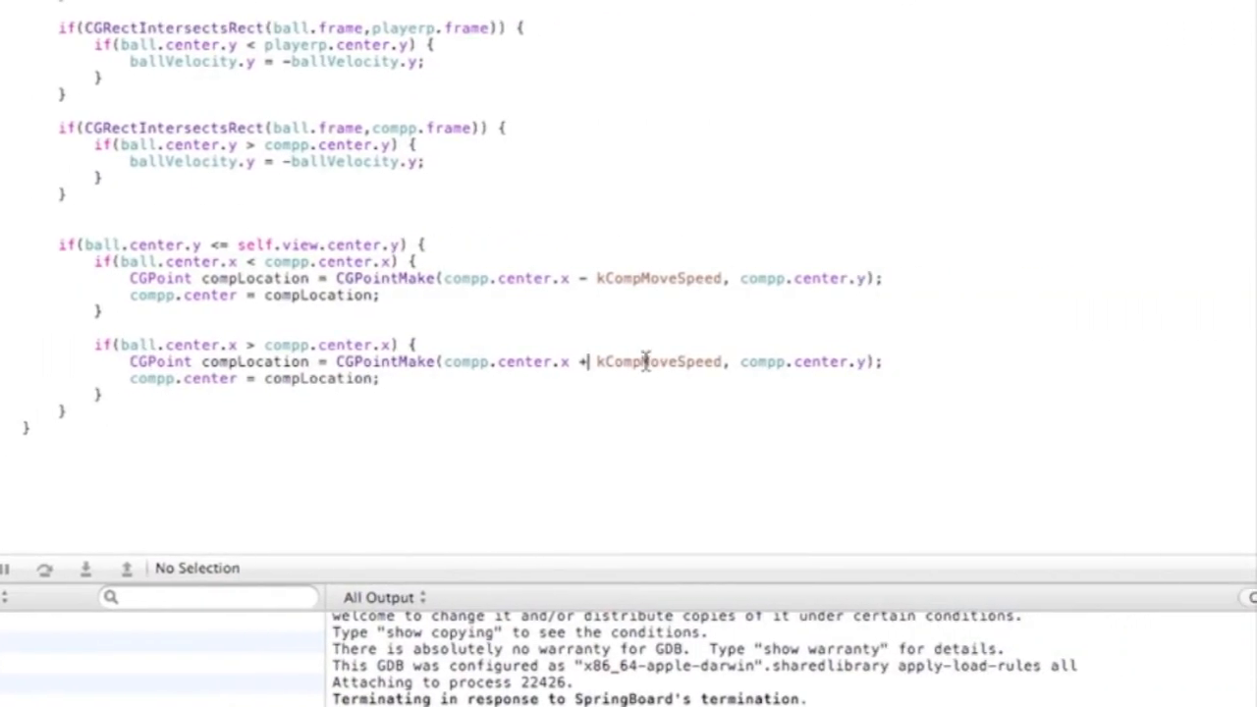
double_click(658, 360)
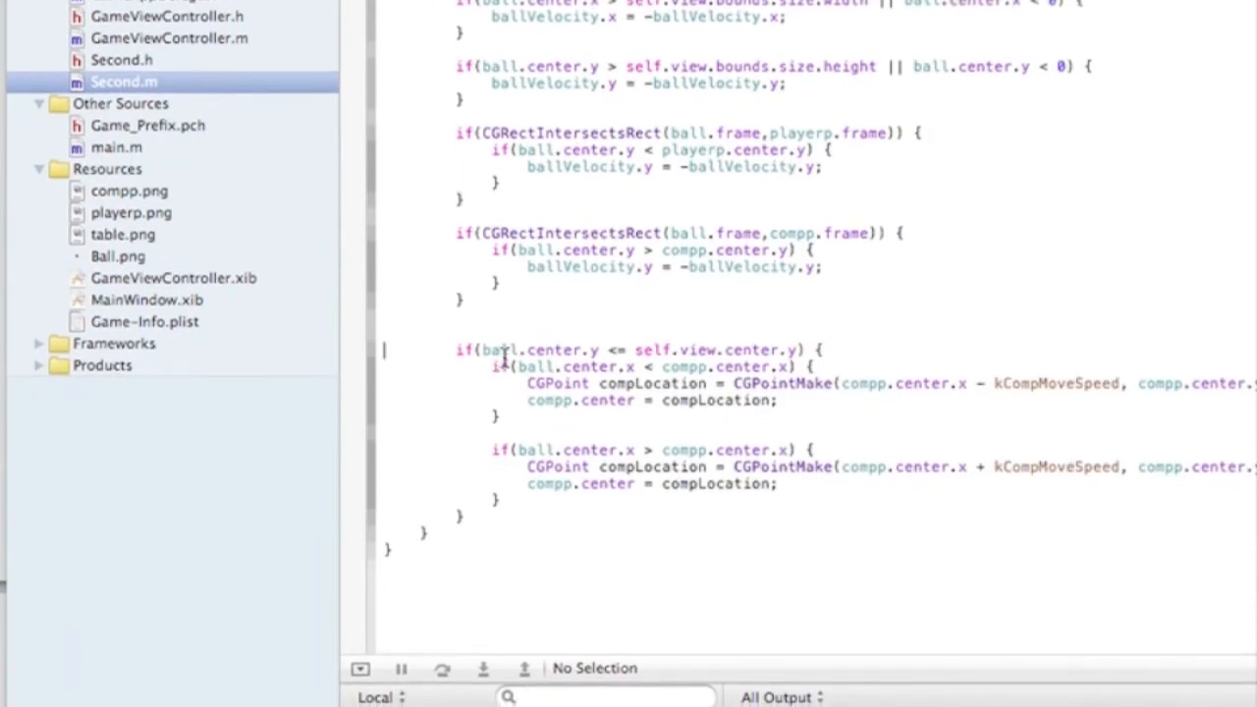
scroll("up", 3)
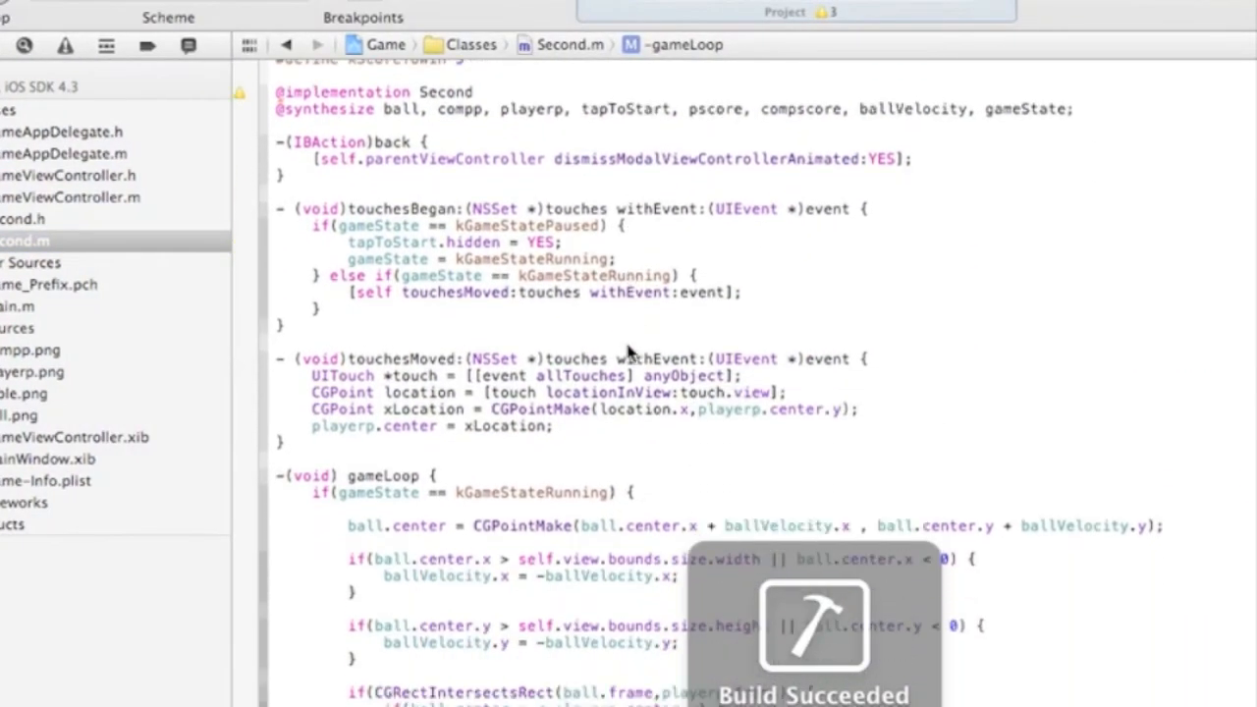
Step: Scroll down through the gameLoop code, then tap Start in the simulator's pong app
scroll("down", 3)
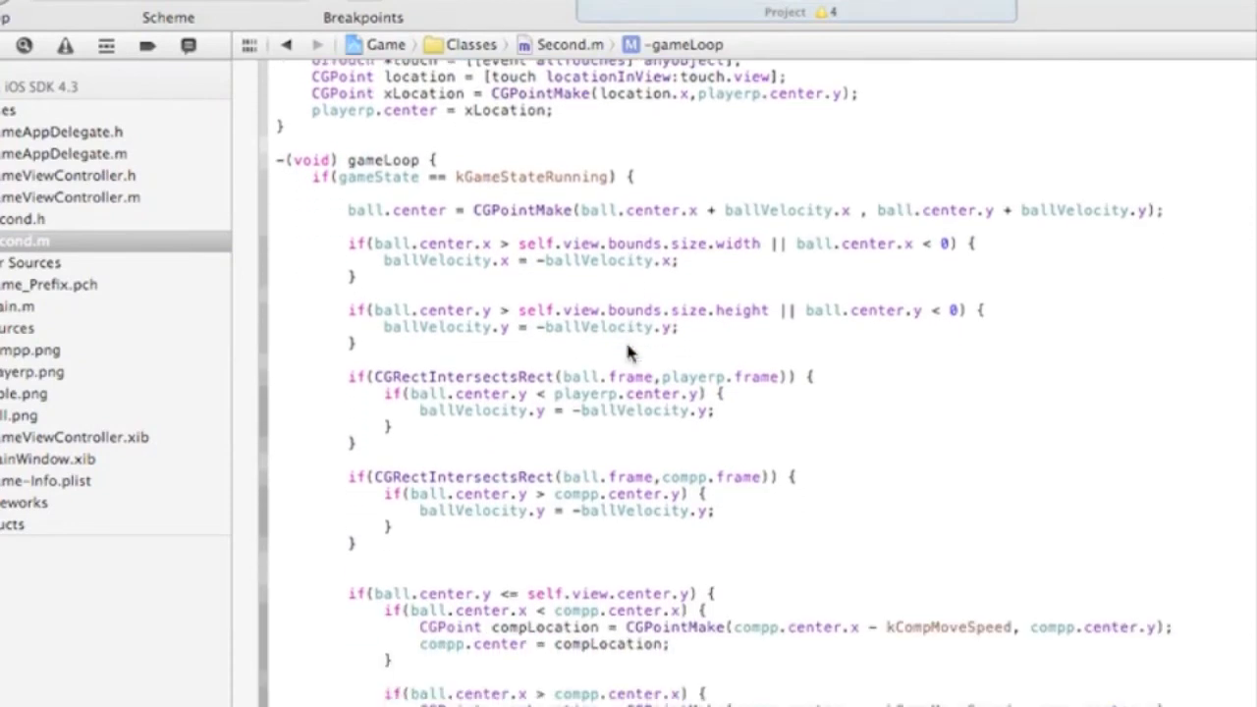
scroll("down", 3)
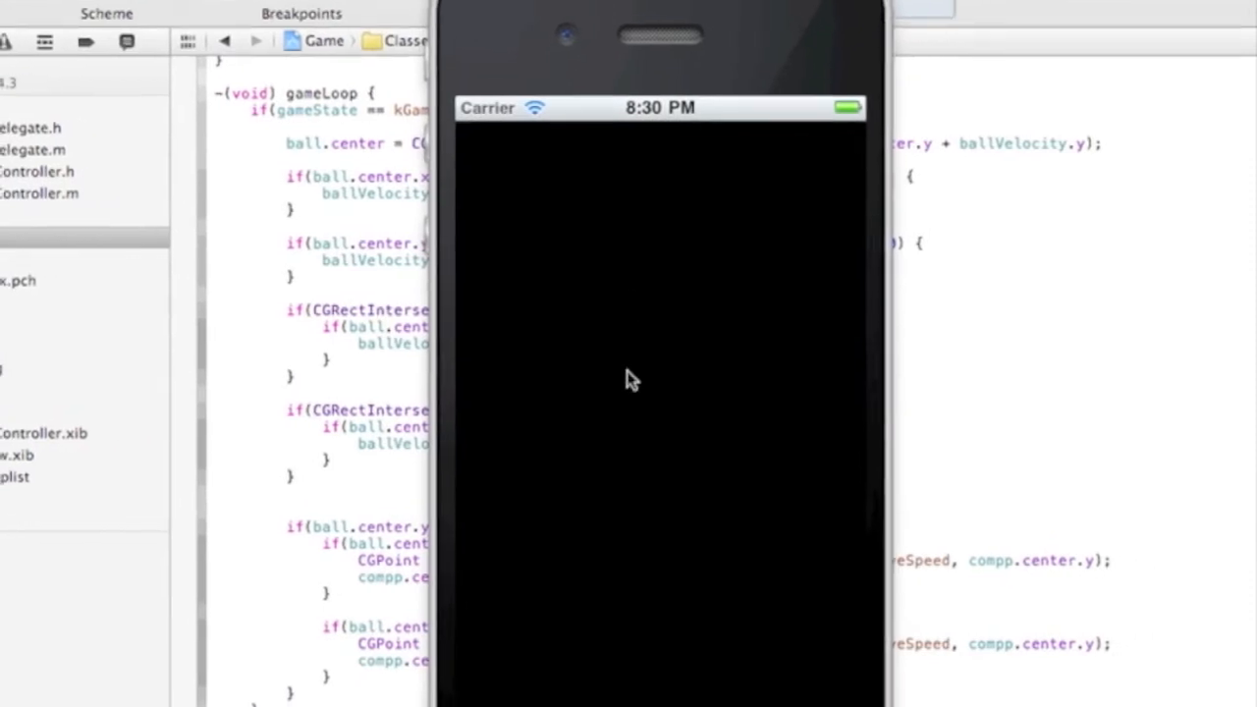
scroll("down", 3)
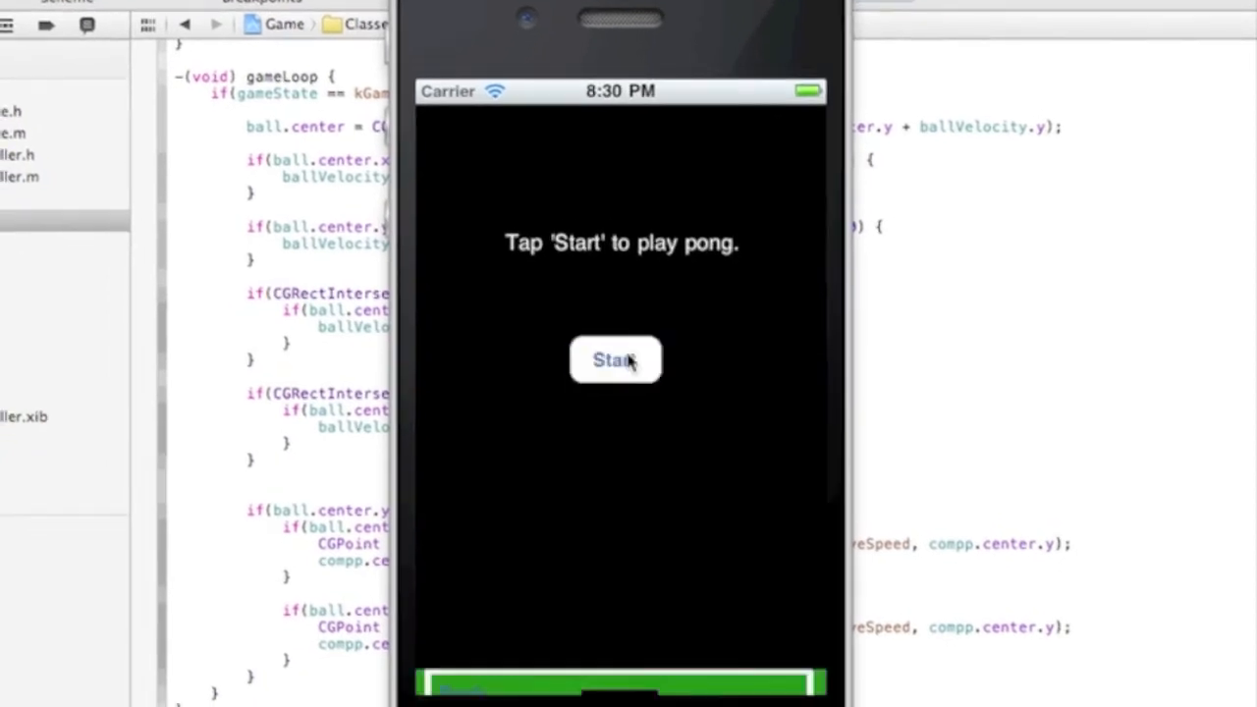
left_click(614, 359)
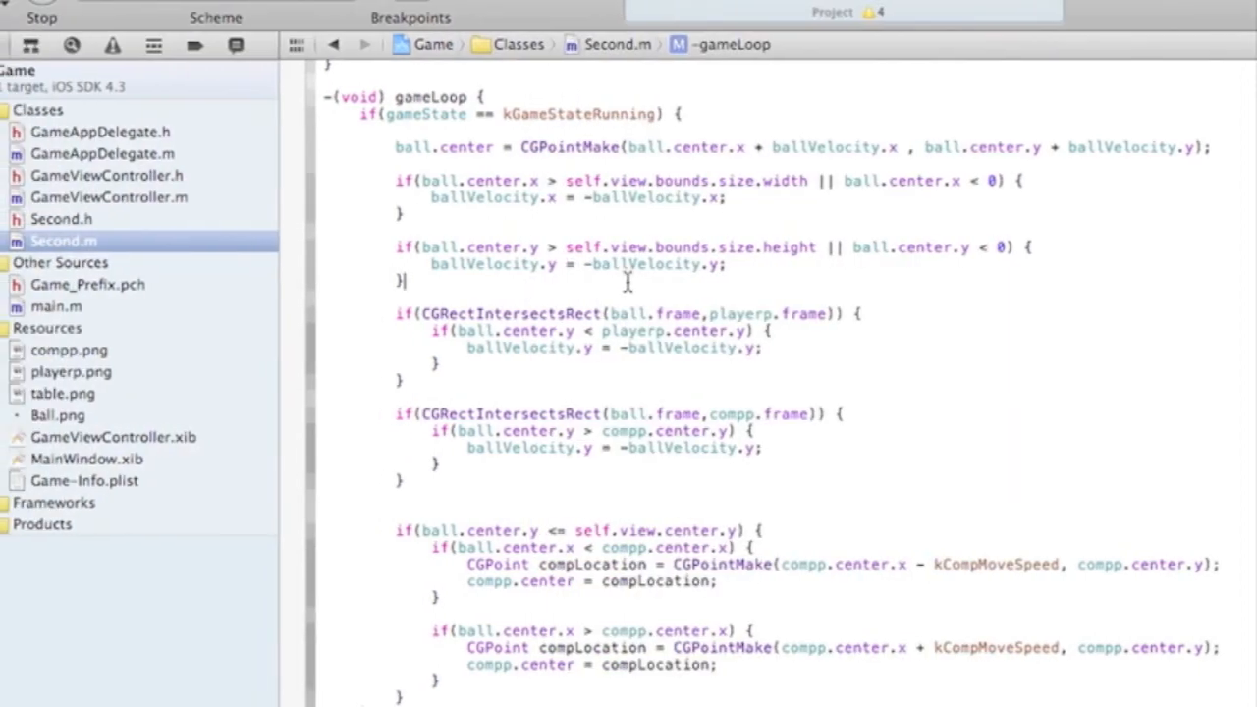
scroll("up", 3)
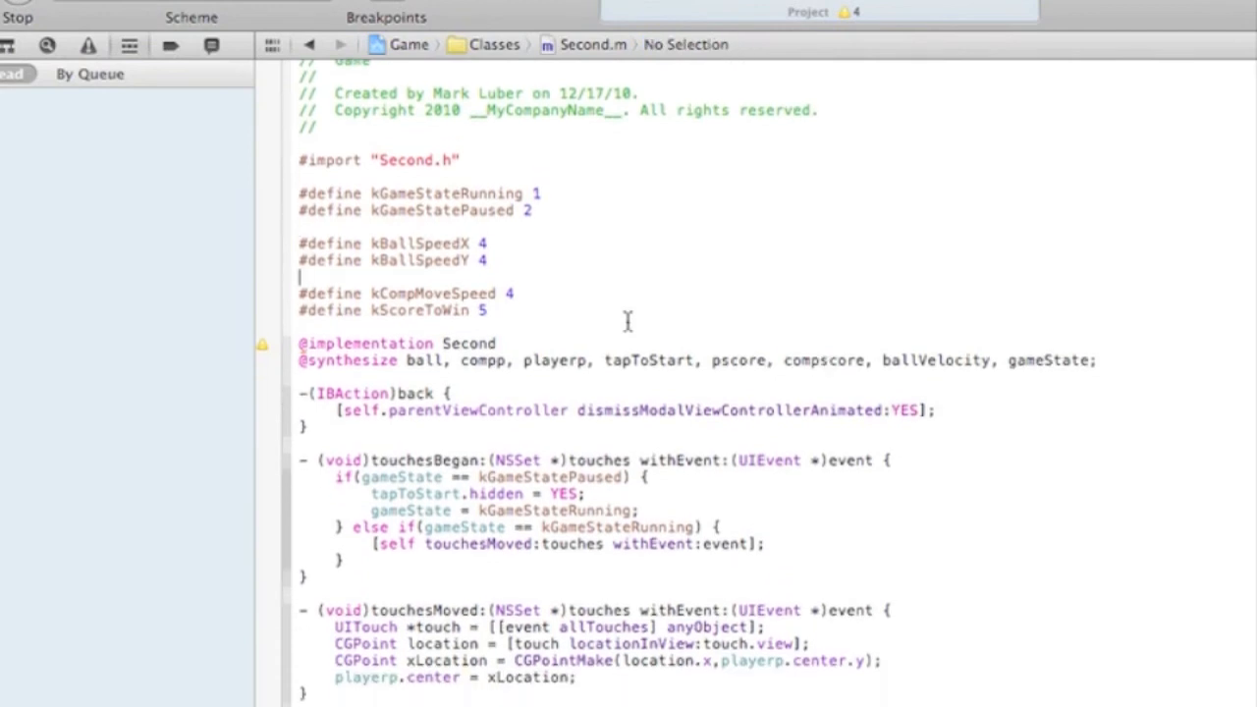
scroll("down", 3)
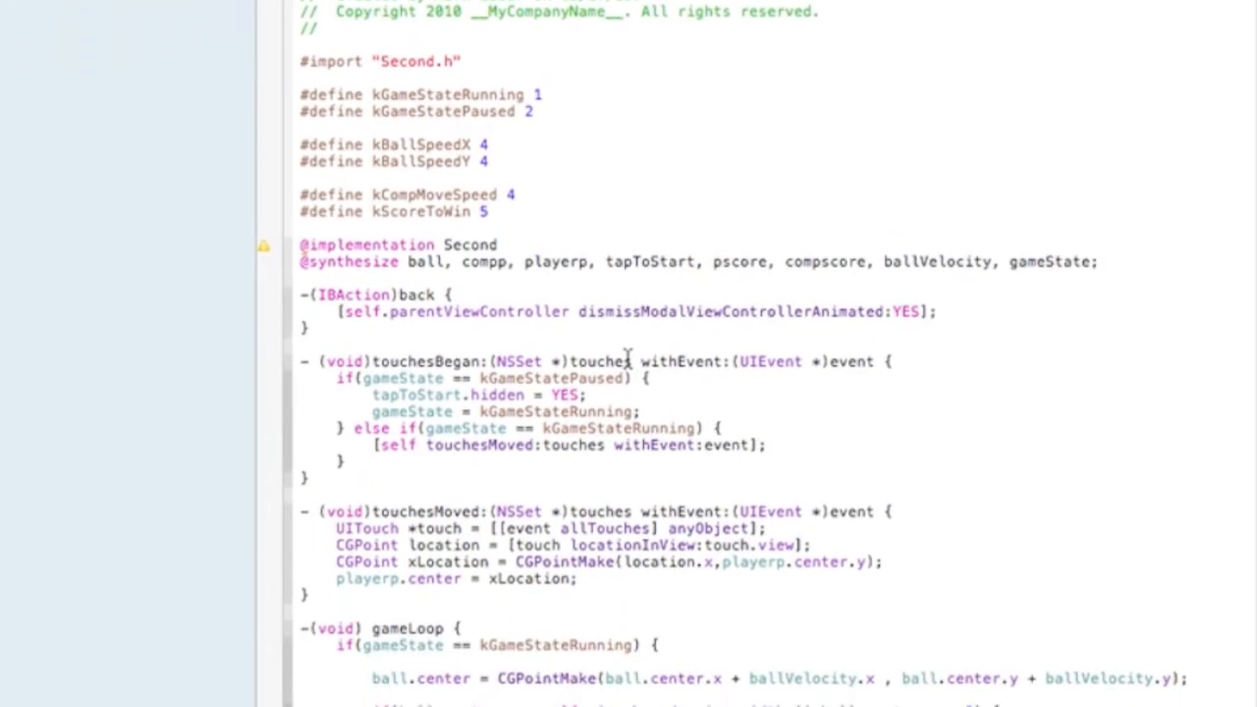